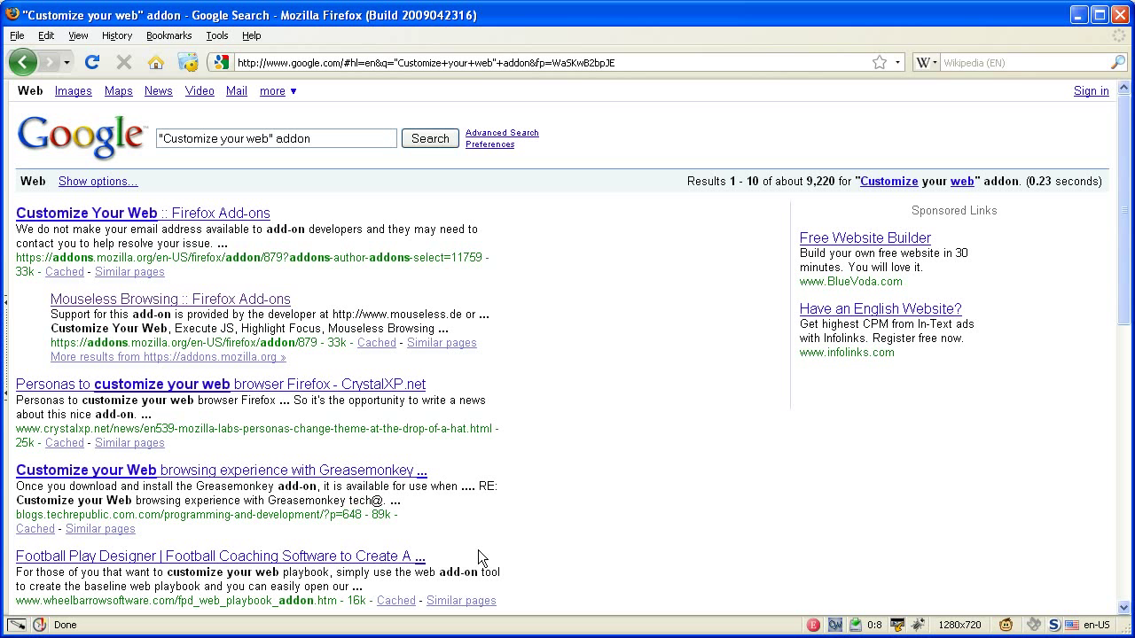
{"action": "mouse_move", "coordinate": [848, 618]}
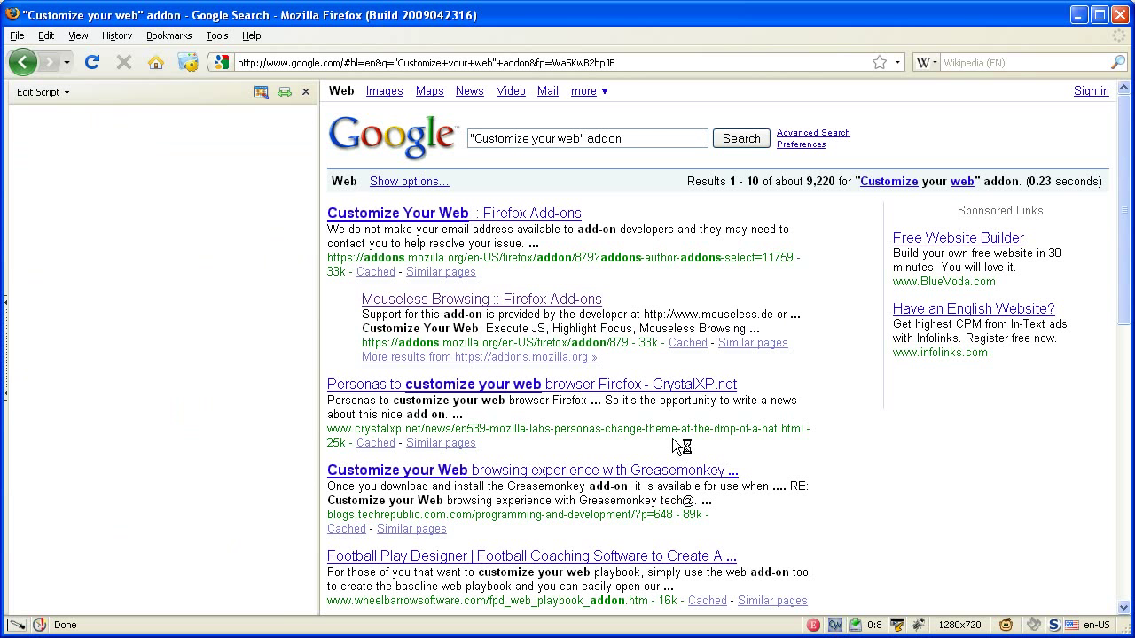
- Begin a New Script in the Edit Script sidebar, getting an assigned script ID
{"action": "left_click", "coordinate": [42, 92]}
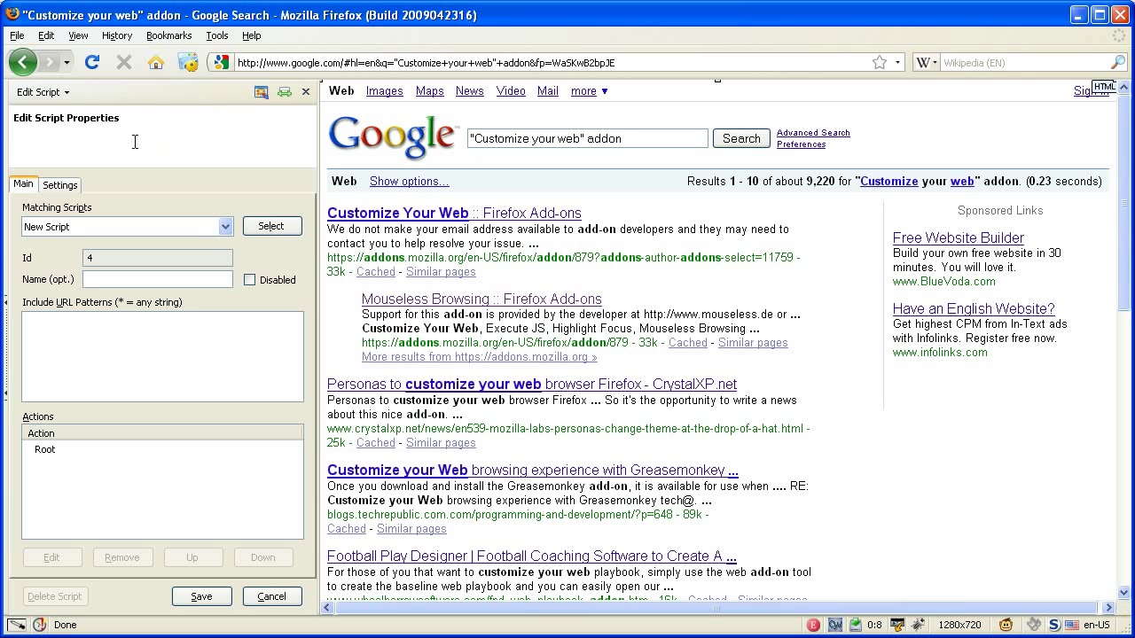
{"action": "mouse_move", "coordinate": [211, 566]}
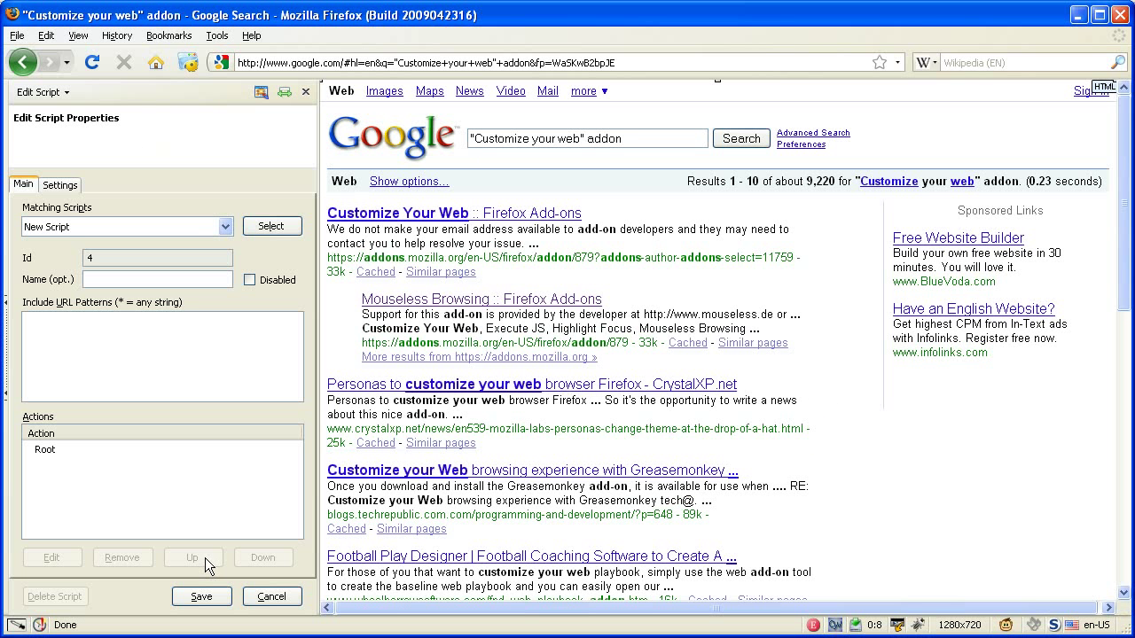
{"action": "mouse_move", "coordinate": [193, 557]}
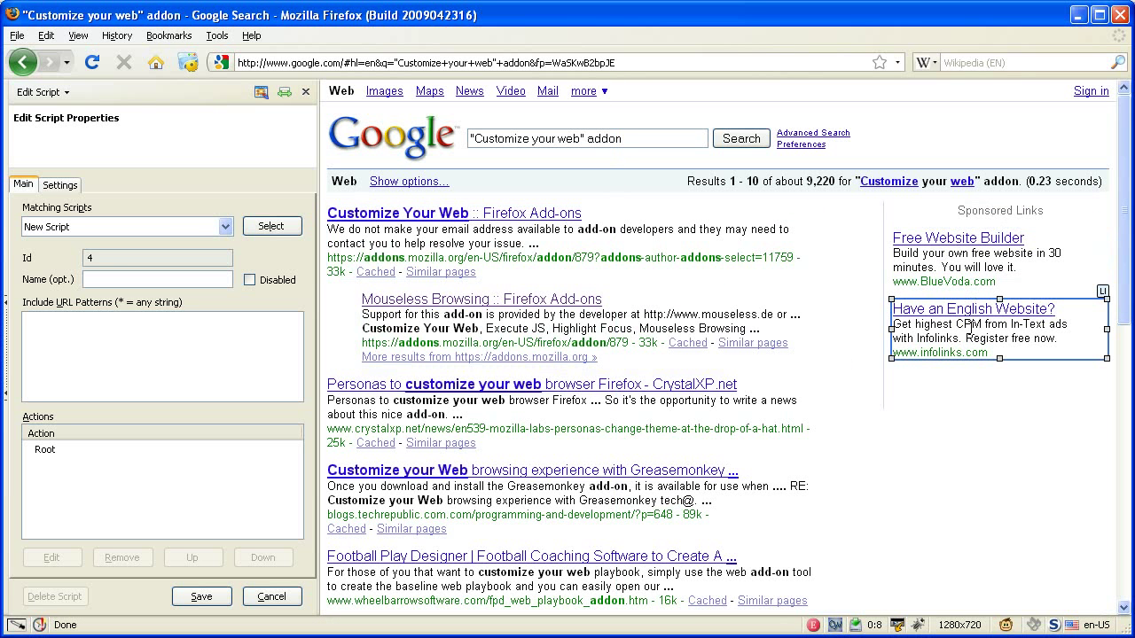
{"action": "mouse_move", "coordinate": [968, 328]}
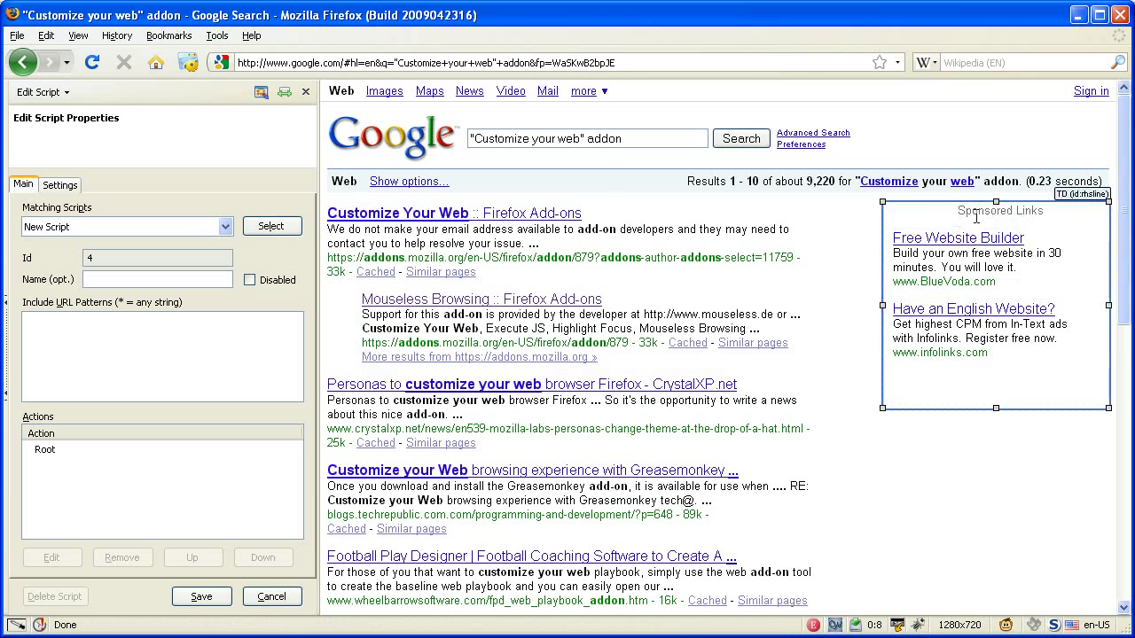
{"action": "mouse_move", "coordinate": [975, 232]}
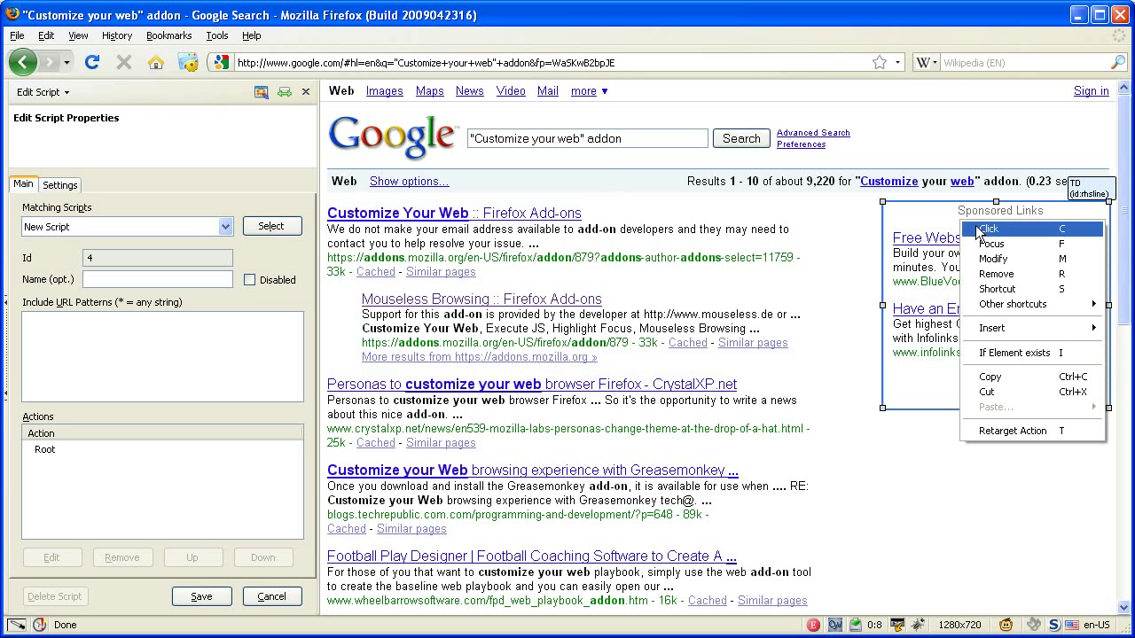
{"action": "mouse_move", "coordinate": [993, 258]}
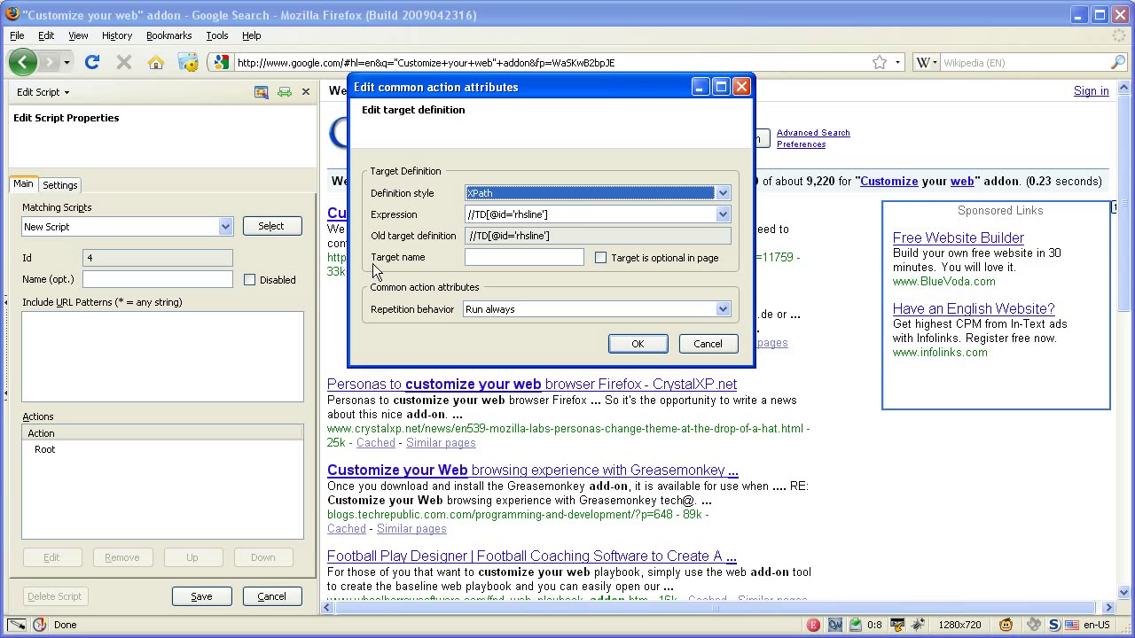
{"action": "mouse_move", "coordinate": [630, 367]}
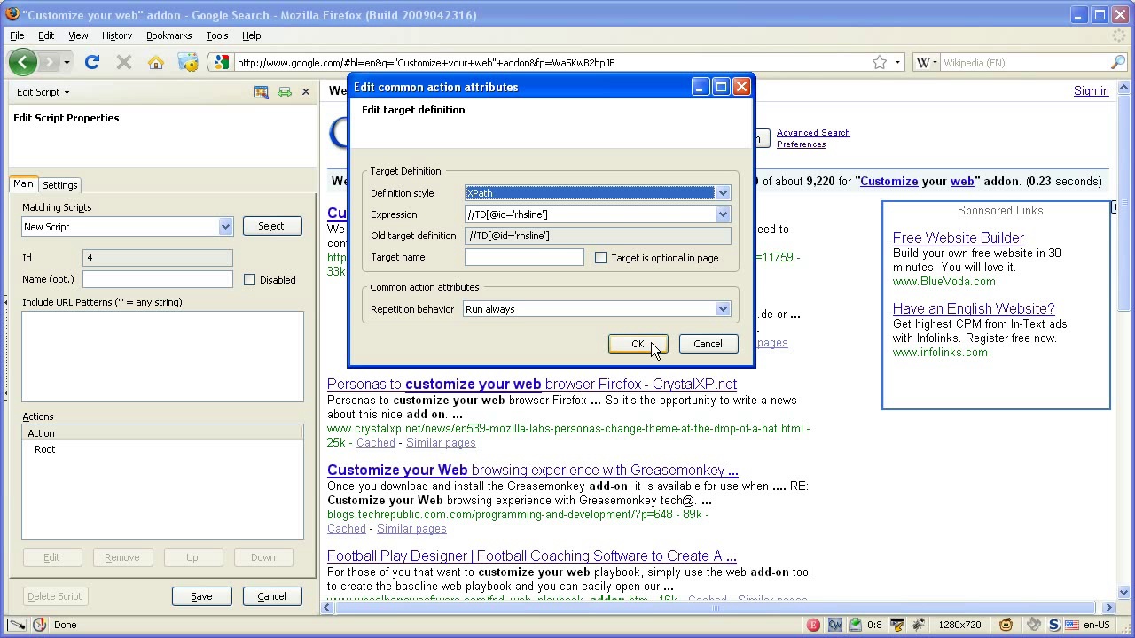
- Confirm the Sponsored Links target so a Remove [1] action hides that column from the results
{"action": "left_click", "coordinate": [637, 344]}
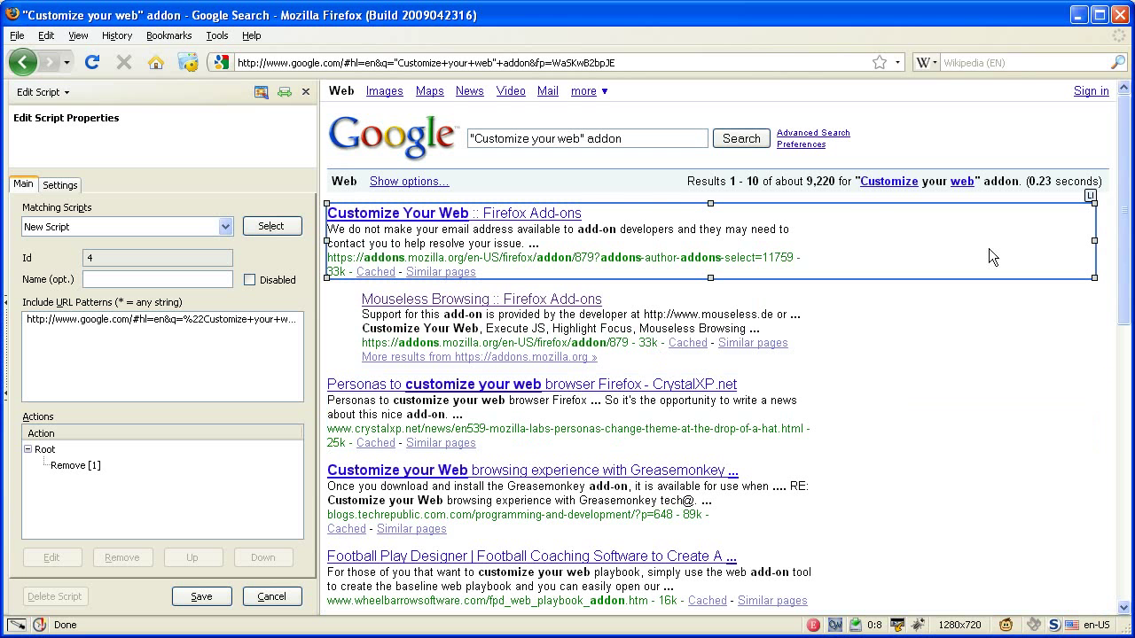
{"action": "mouse_move", "coordinate": [993, 246]}
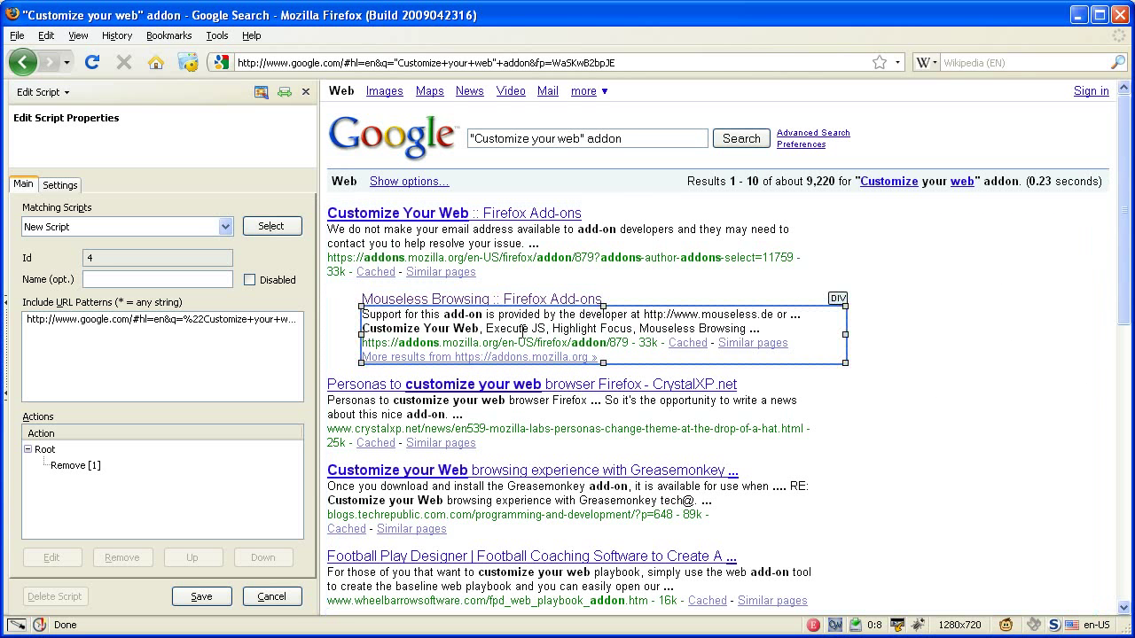
{"action": "left_click", "coordinate": [74, 464]}
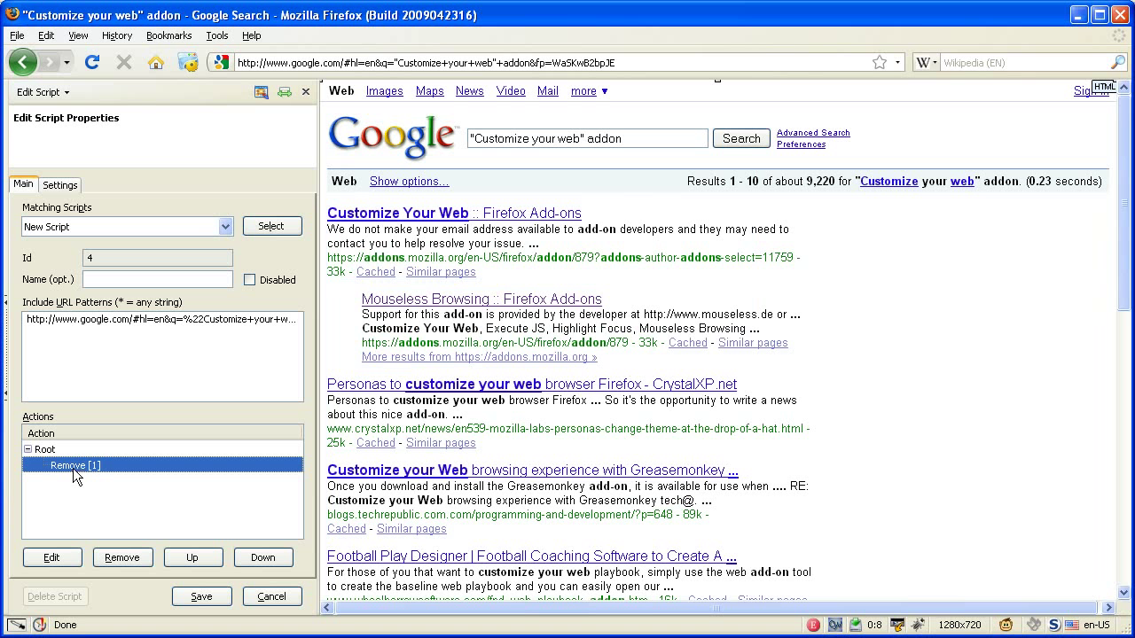
{"action": "mouse_move", "coordinate": [39, 418]}
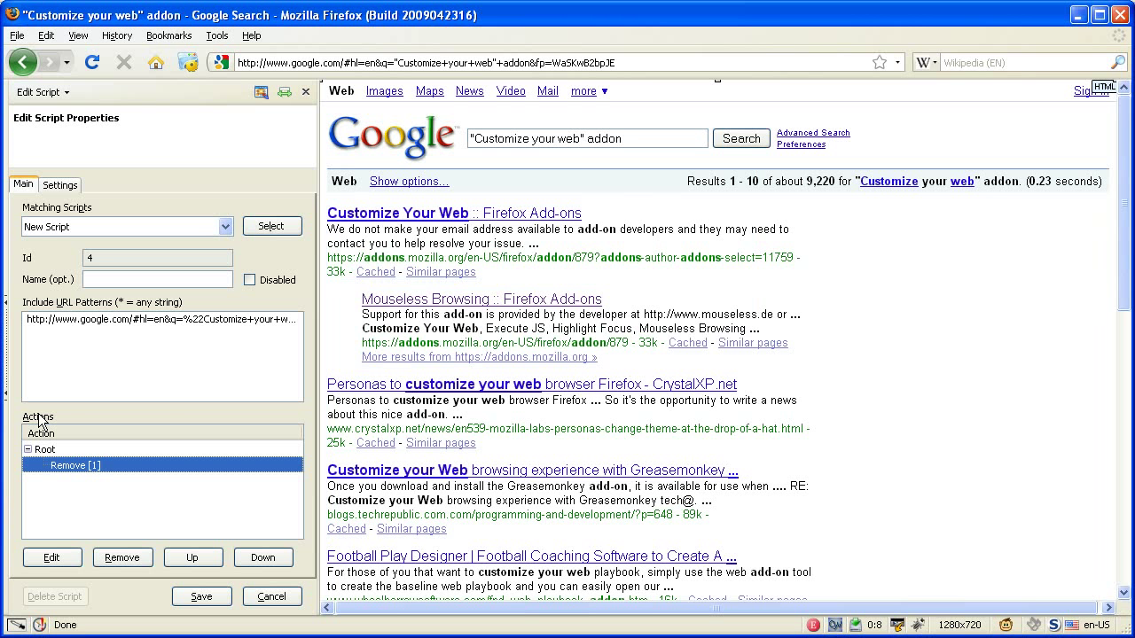
{"action": "mouse_move", "coordinate": [230, 321]}
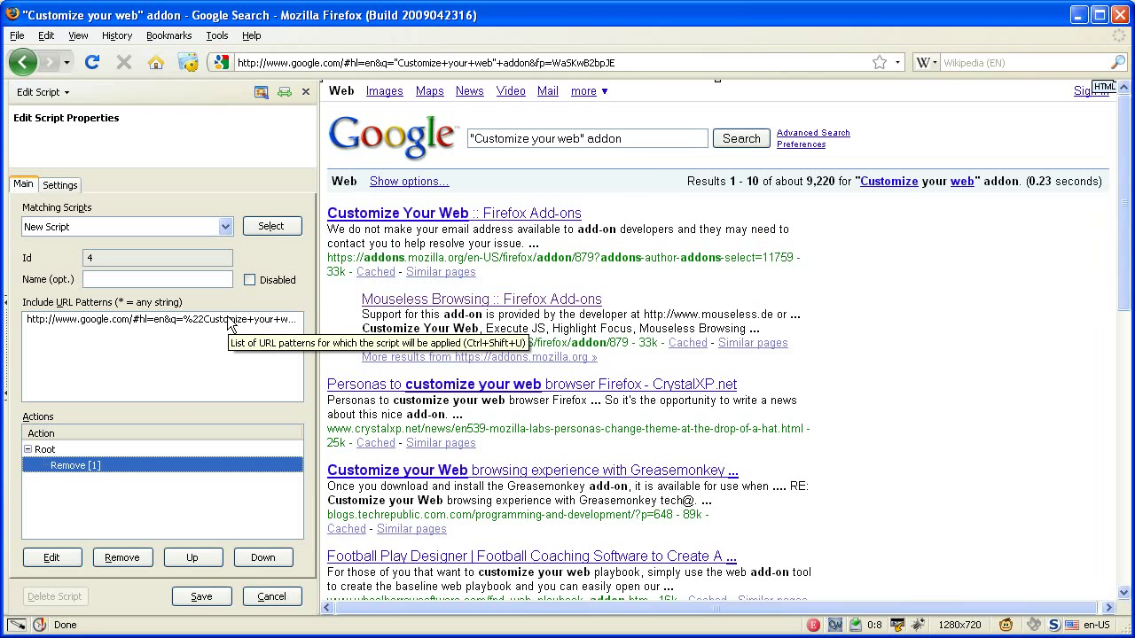
{"action": "left_click", "coordinate": [160, 319]}
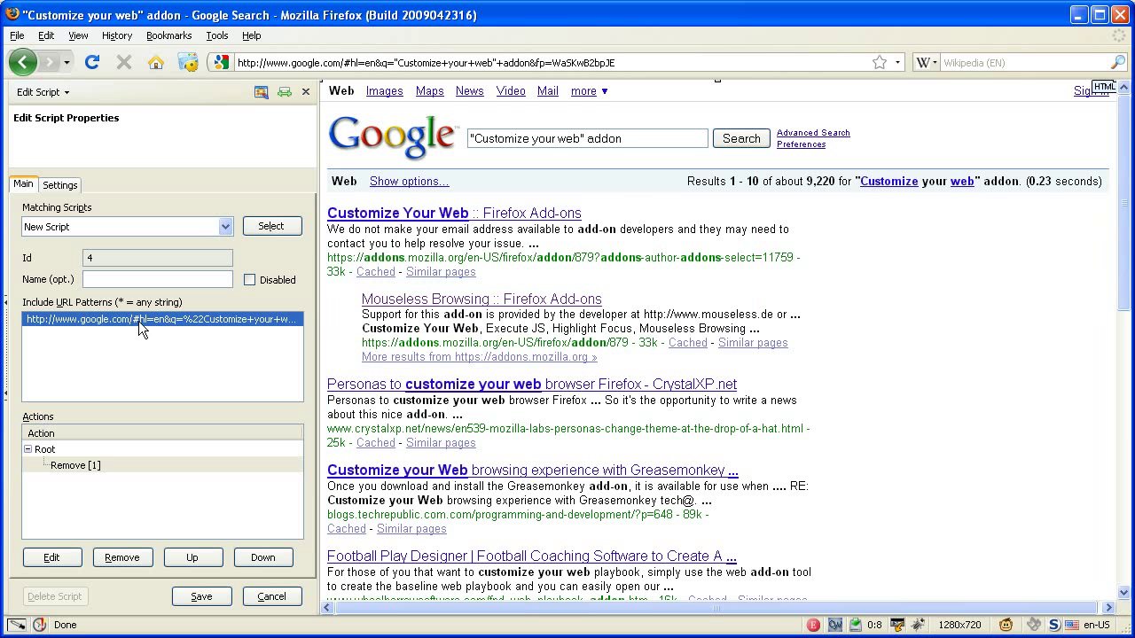
{"action": "mouse_move", "coordinate": [142, 319]}
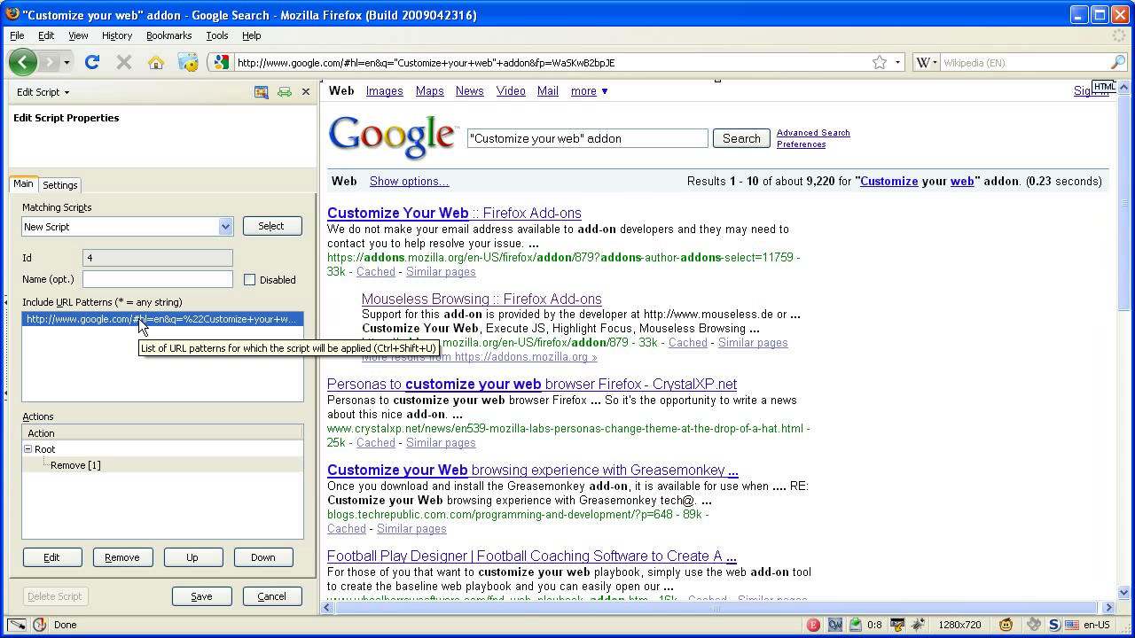
{"action": "mouse_move", "coordinate": [185, 330]}
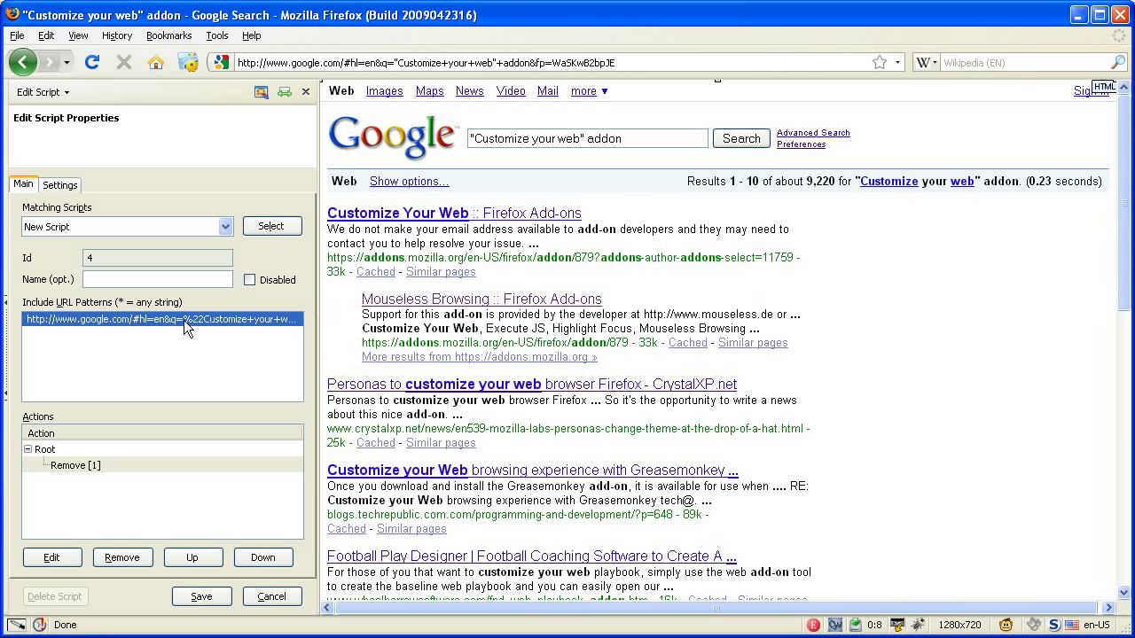
{"action": "mouse_move", "coordinate": [150, 326]}
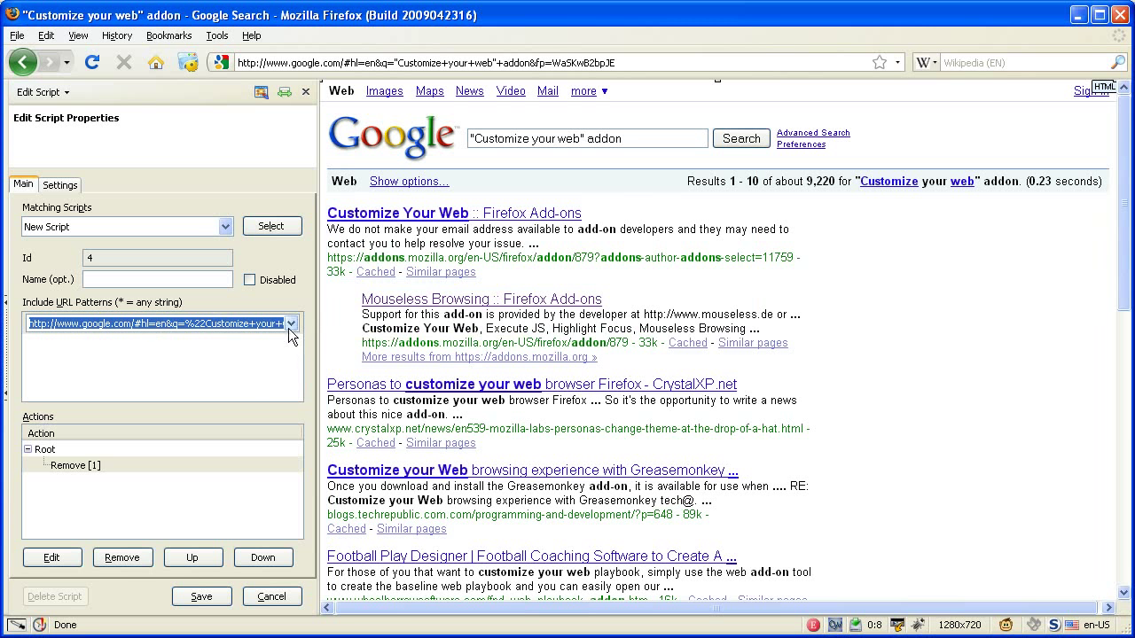
{"action": "left_click", "coordinate": [291, 322]}
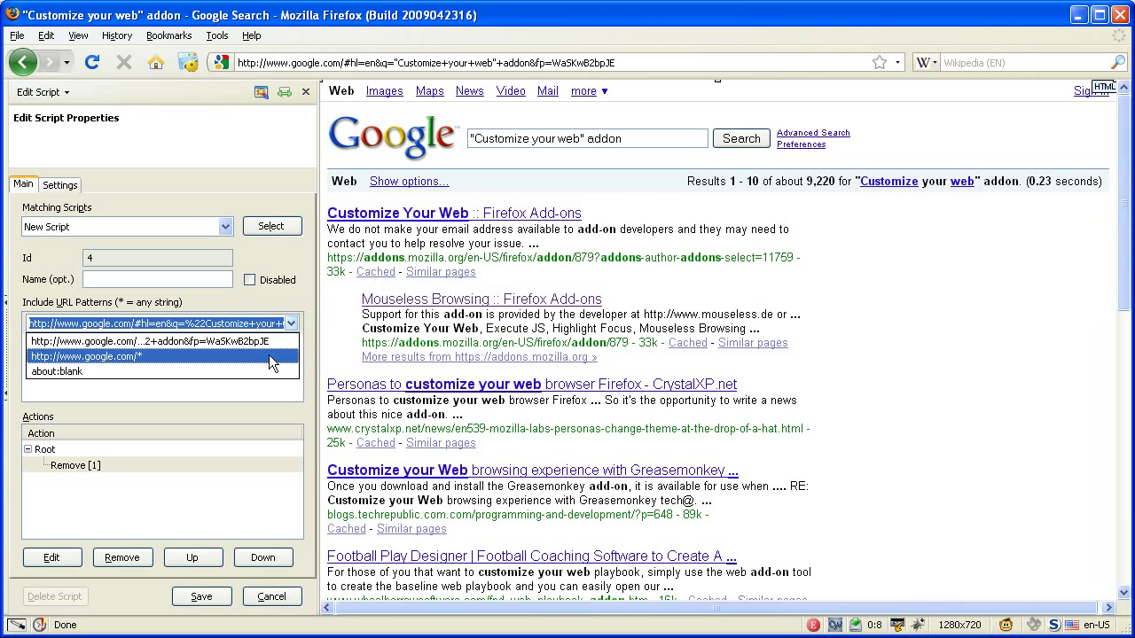
{"action": "mouse_move", "coordinate": [274, 363]}
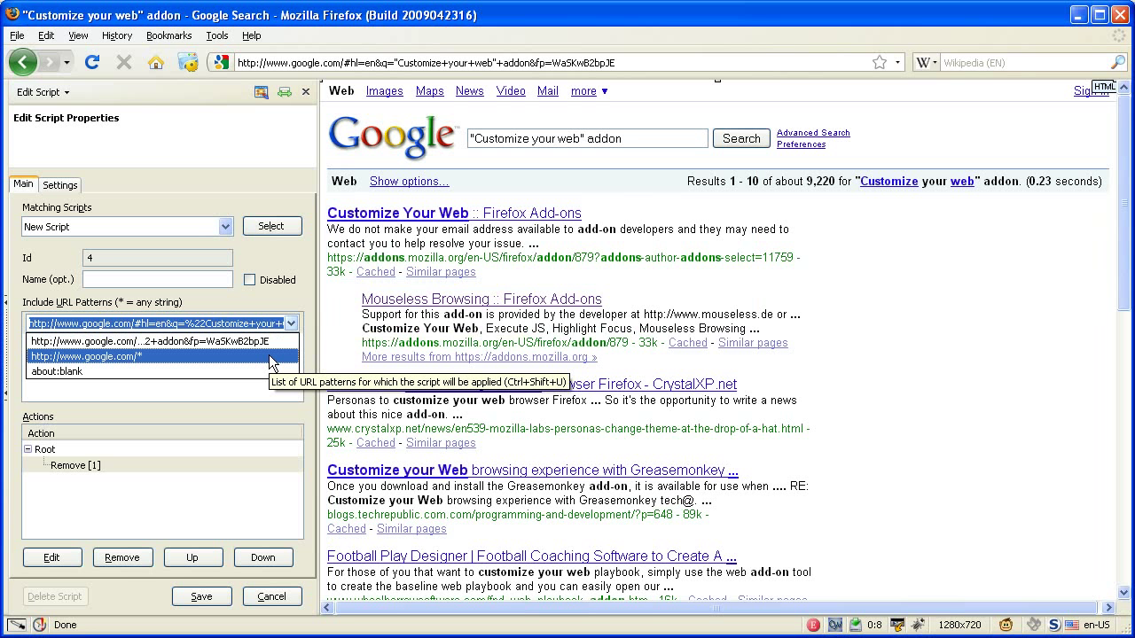
{"action": "left_click", "coordinate": [85, 356]}
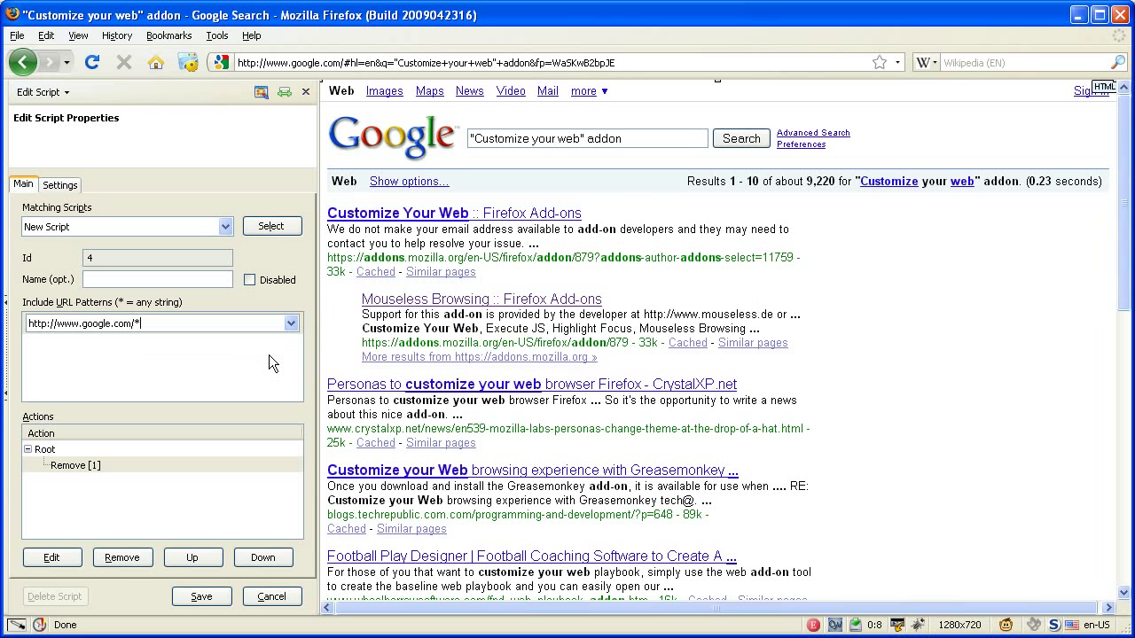
{"action": "mouse_move", "coordinate": [269, 362]}
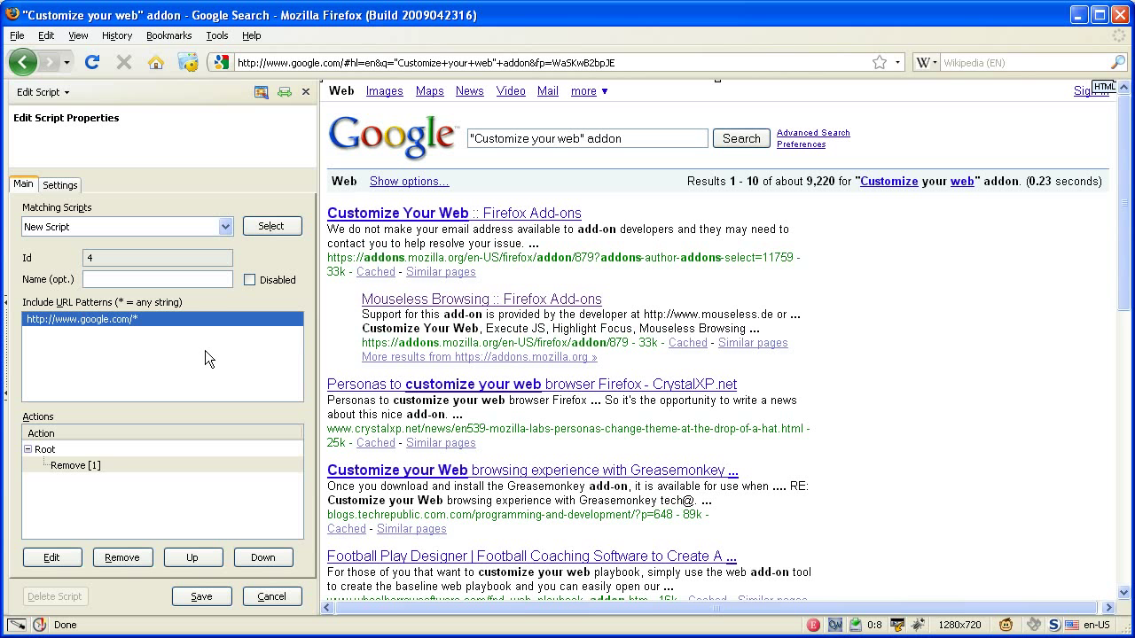
{"action": "mouse_move", "coordinate": [199, 346]}
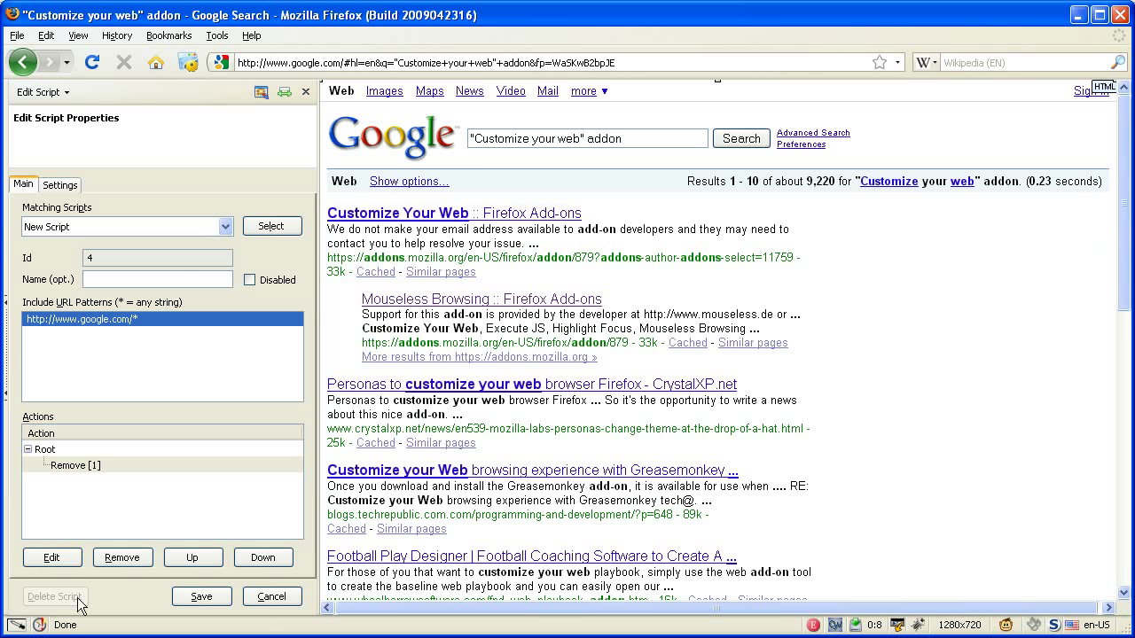
{"action": "mouse_move", "coordinate": [121, 213]}
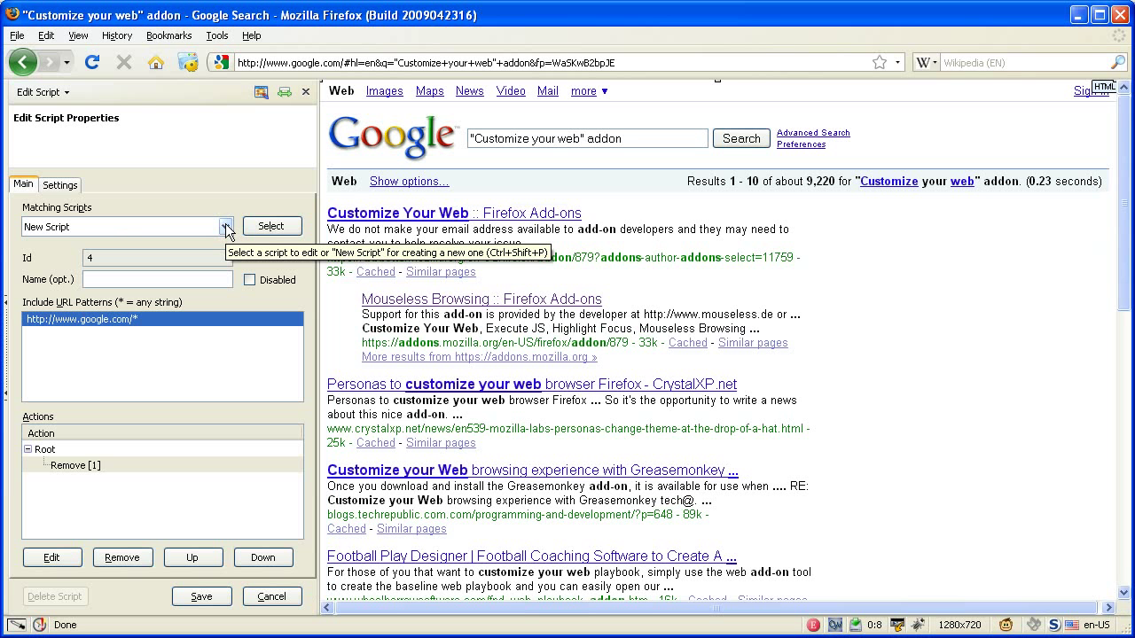
- Enter 'Google Search' in the script's Name (opt.) field
{"action": "left_click", "coordinate": [227, 227]}
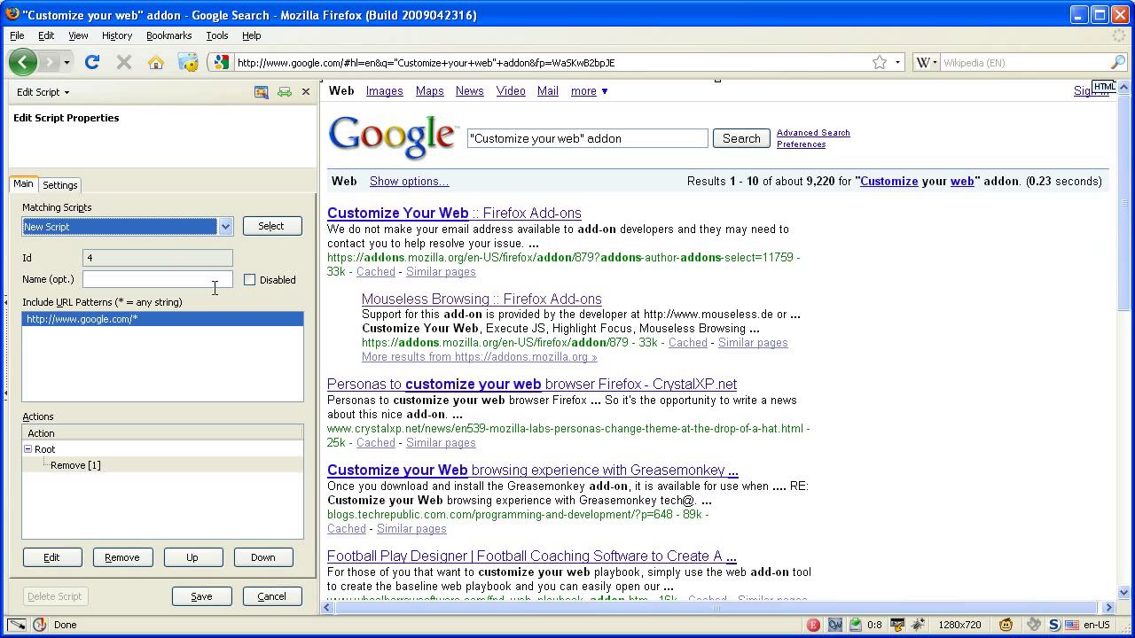
{"action": "type", "text": "'G"}
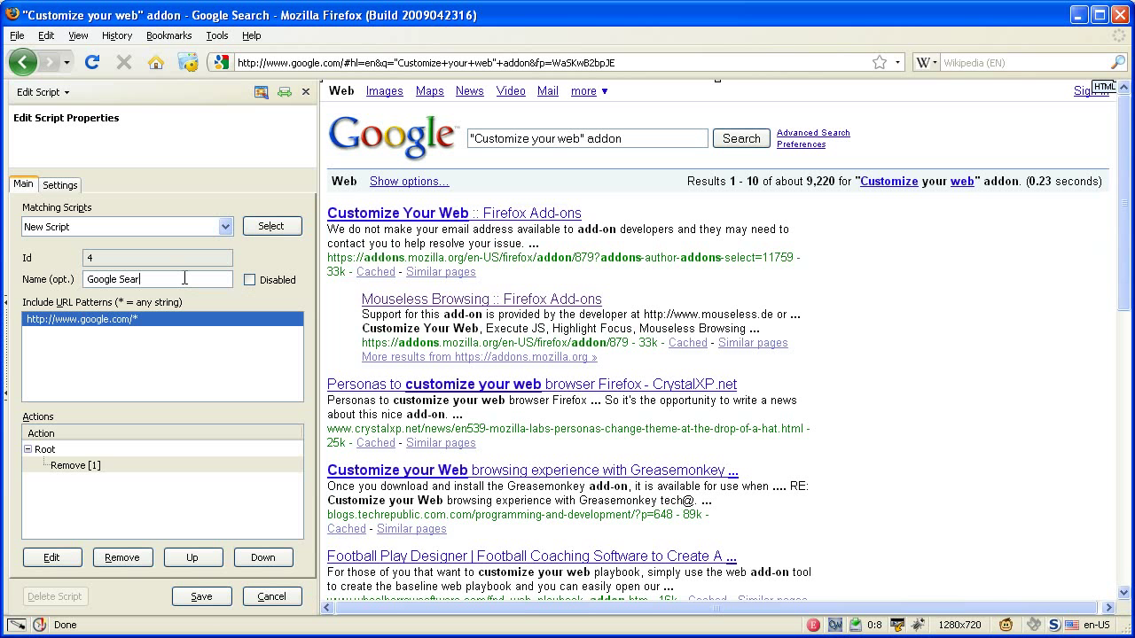
{"action": "type", "text": "ch"}
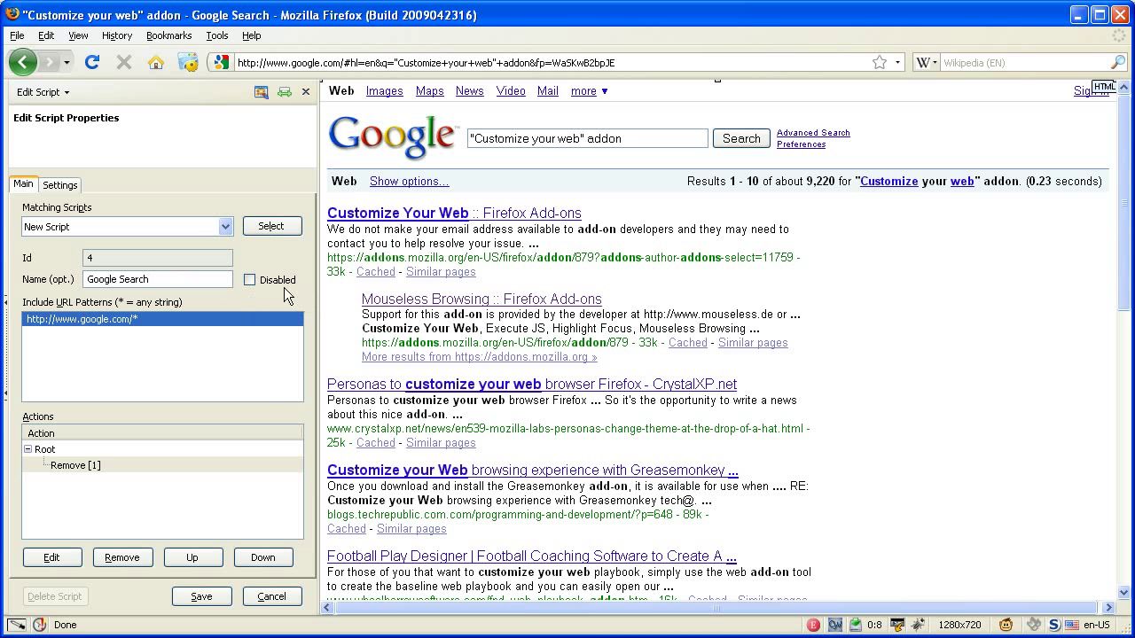
{"action": "mouse_move", "coordinate": [149, 334]}
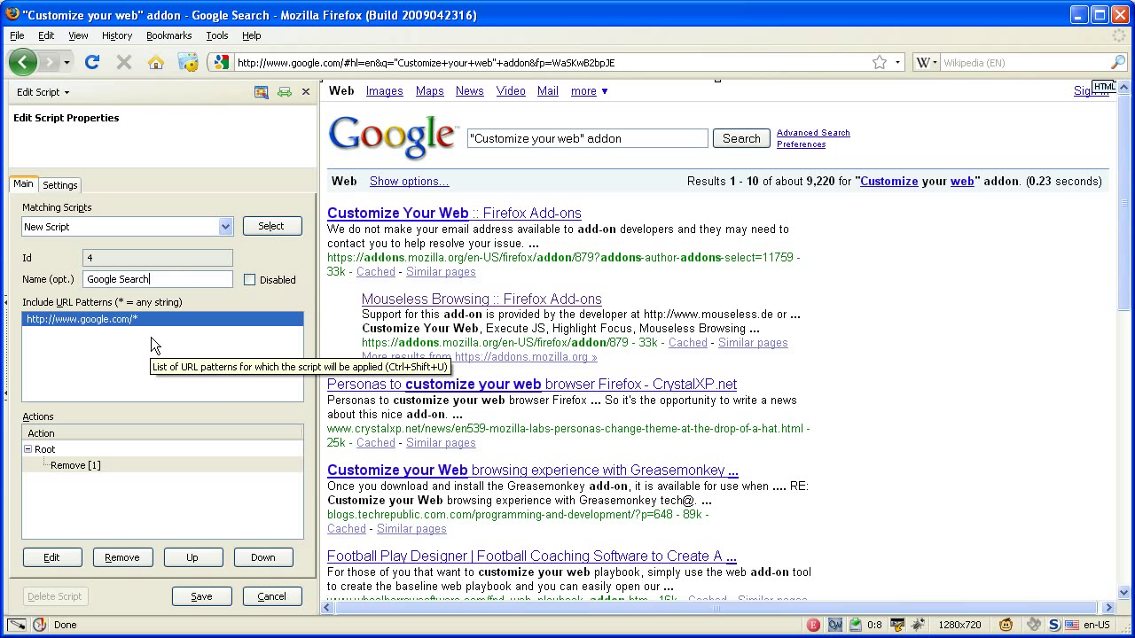
{"action": "right_click", "coordinate": [156, 340]}
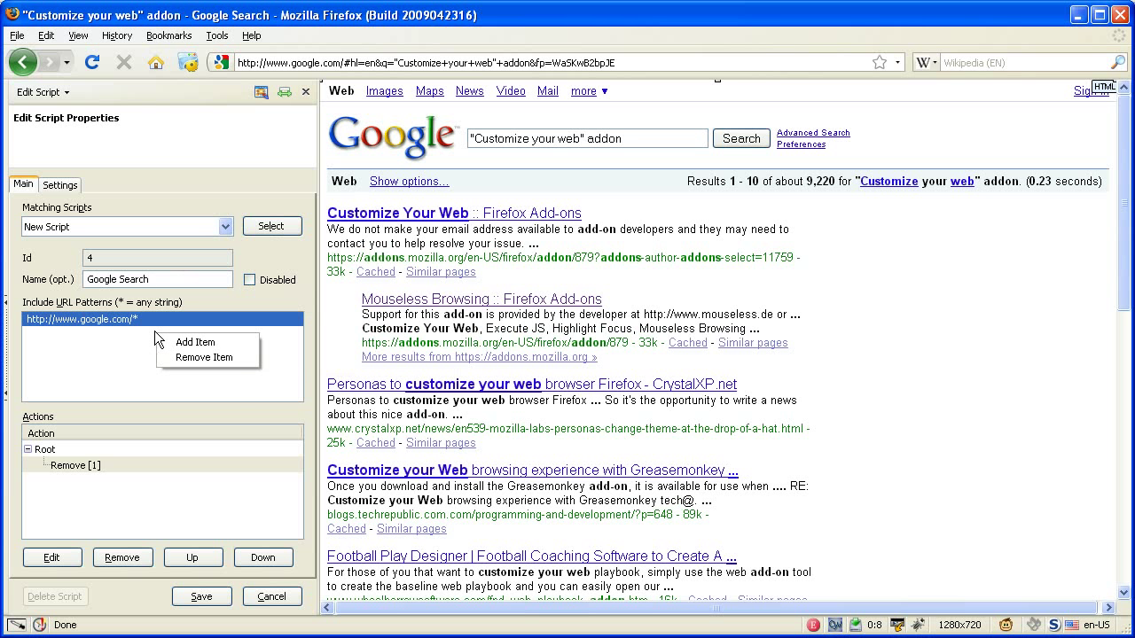
{"action": "mouse_move", "coordinate": [195, 342]}
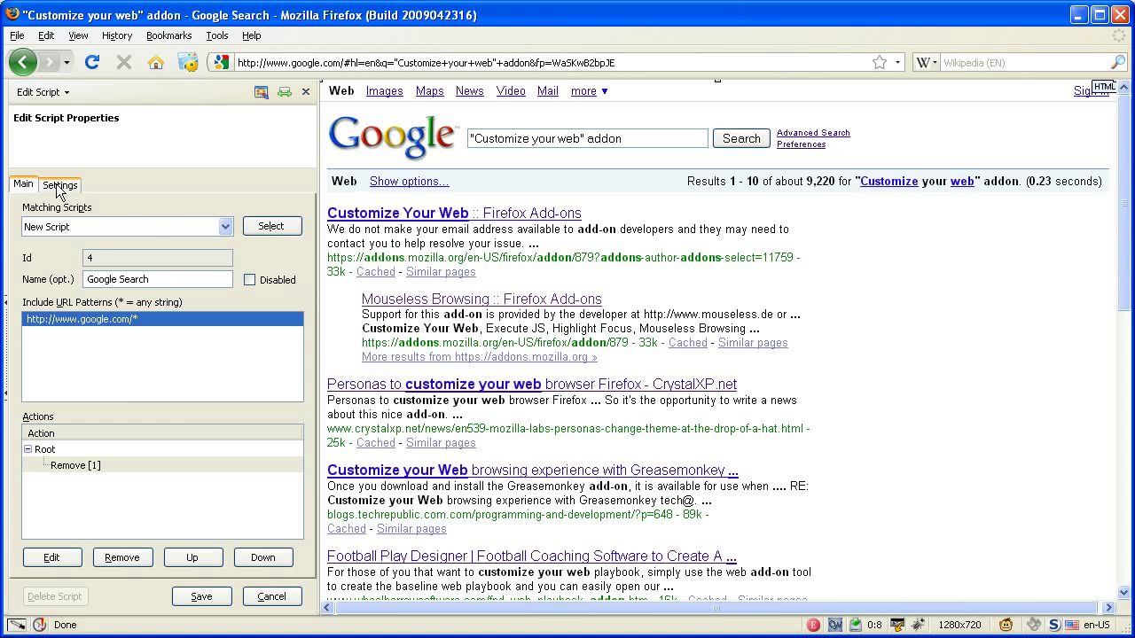
{"action": "left_click", "coordinate": [61, 183]}
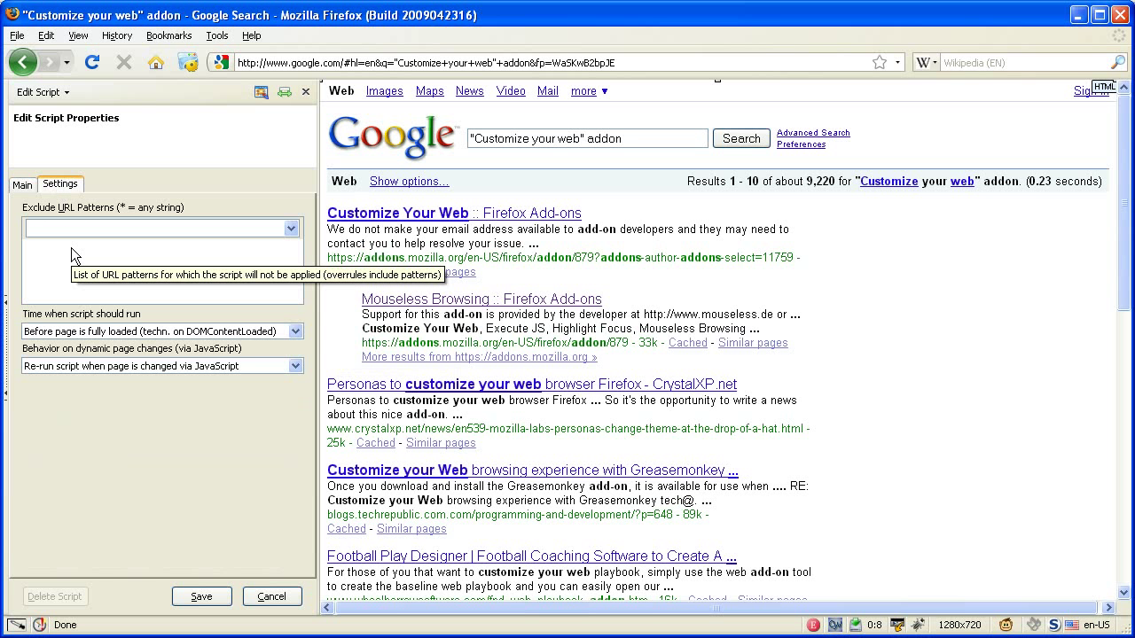
{"action": "left_click", "coordinate": [160, 228]}
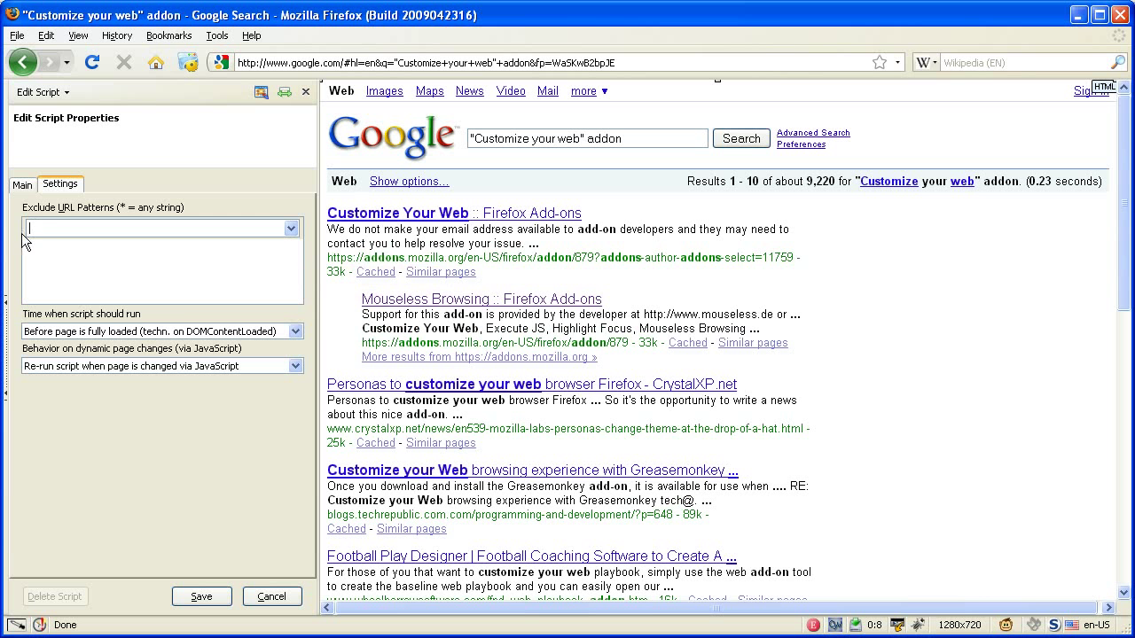
{"action": "mouse_move", "coordinate": [300, 313]}
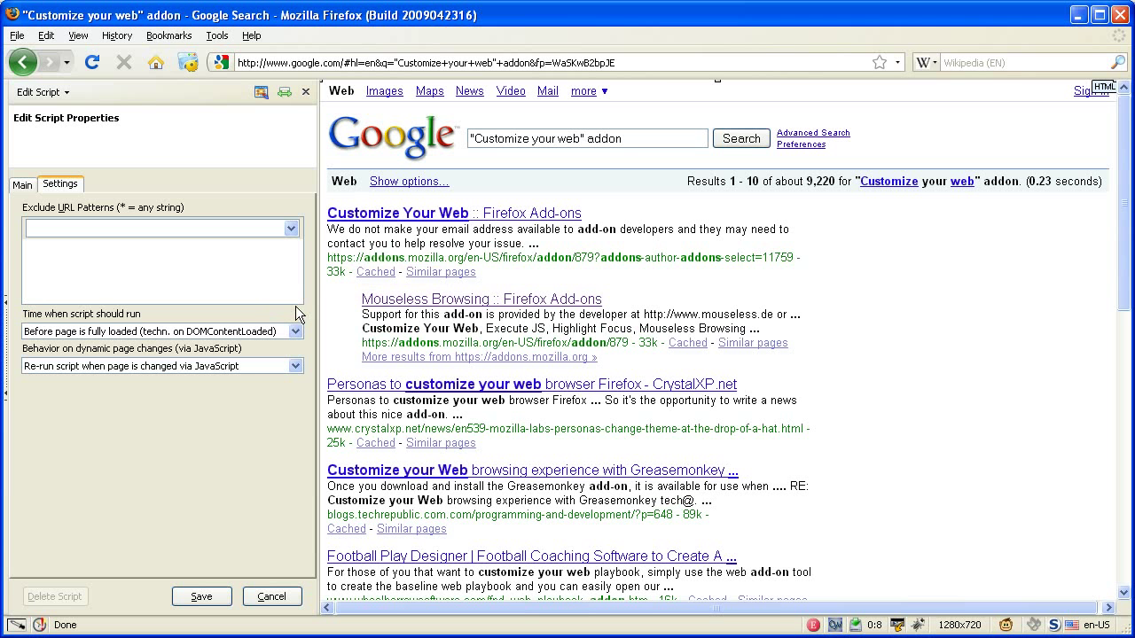
{"action": "mouse_move", "coordinate": [453, 64]}
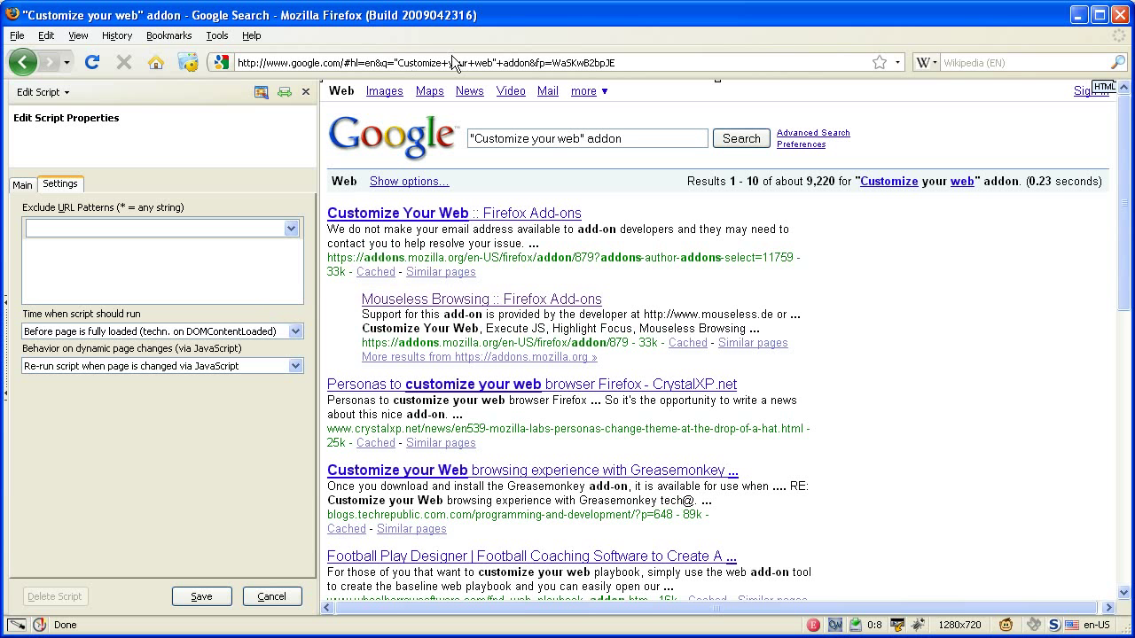
{"action": "mouse_move", "coordinate": [133, 257]}
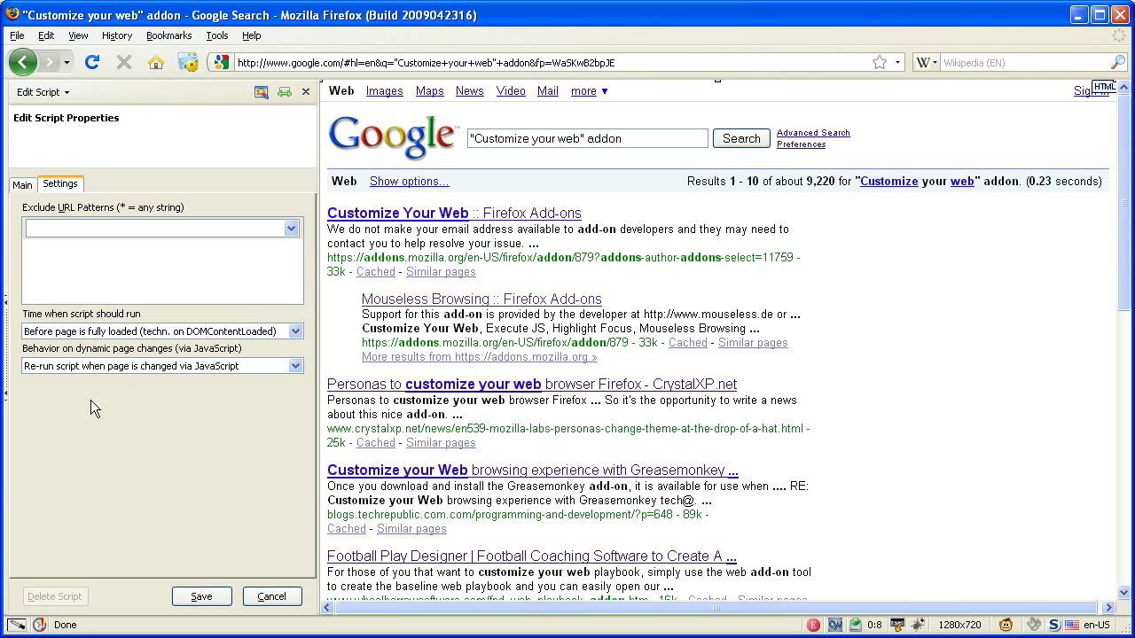
{"action": "mouse_move", "coordinate": [319, 319]}
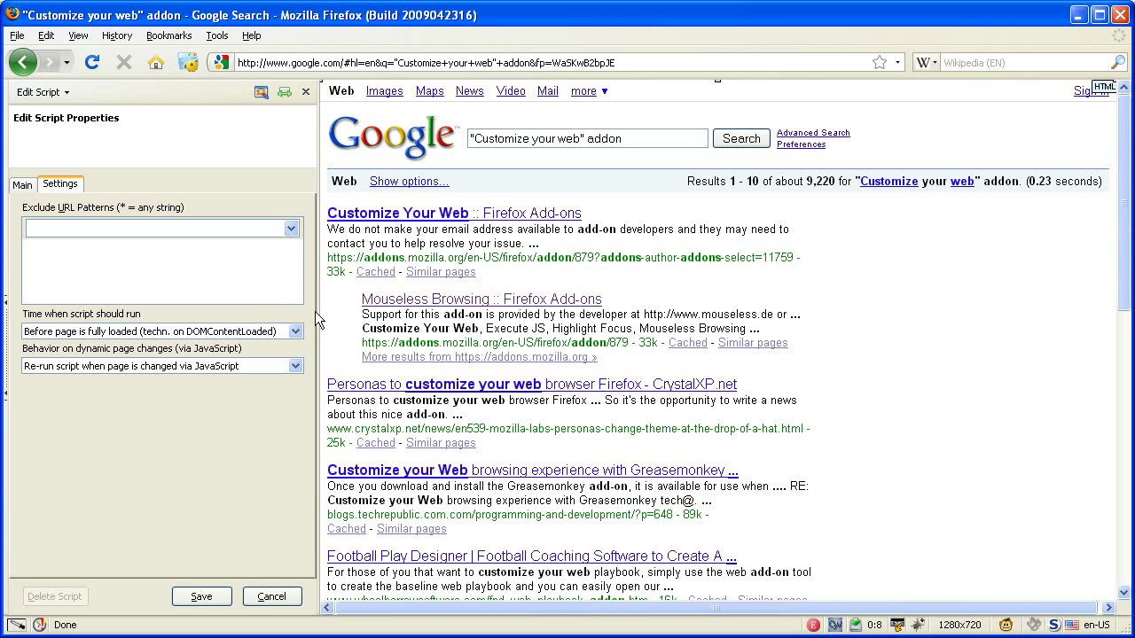
{"action": "mouse_move", "coordinate": [305, 341]}
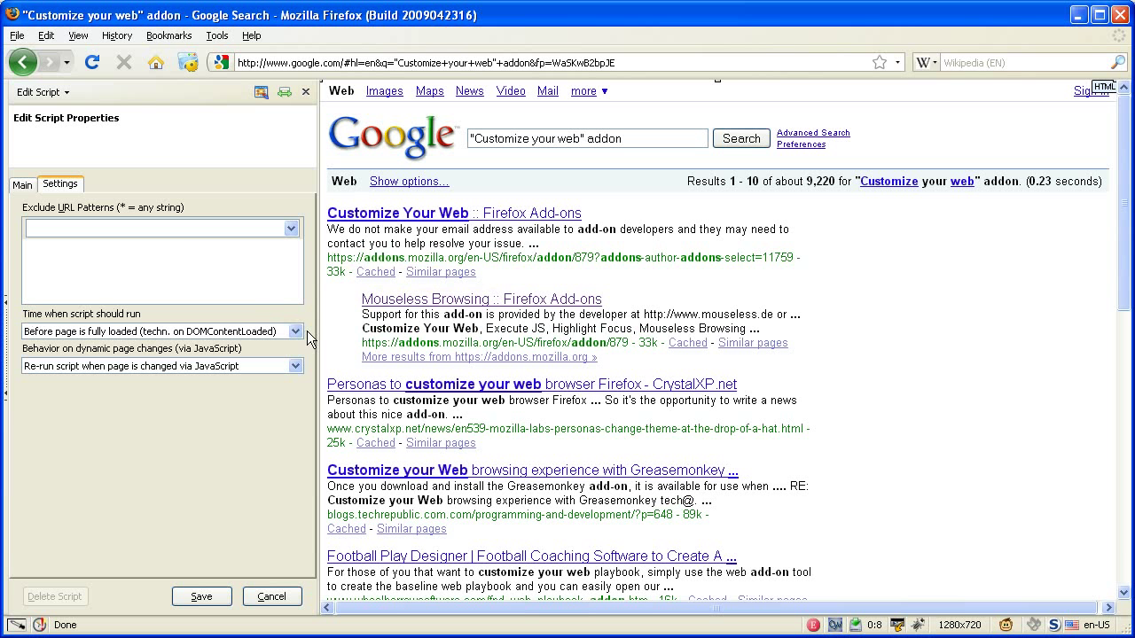
{"action": "left_click", "coordinate": [294, 332]}
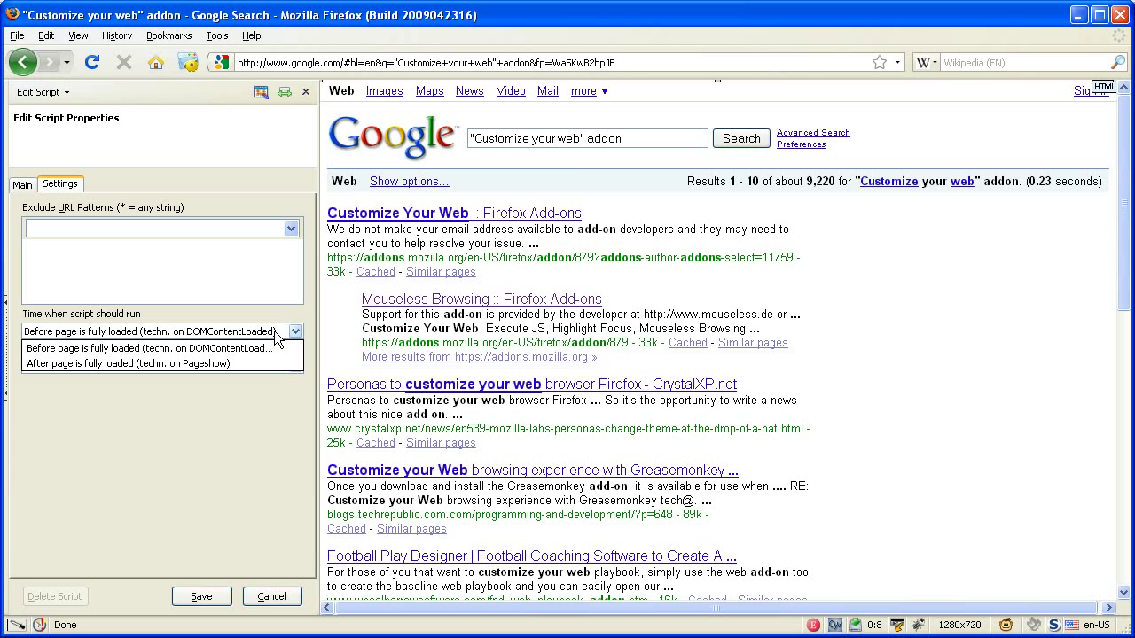
{"action": "left_click", "coordinate": [164, 331]}
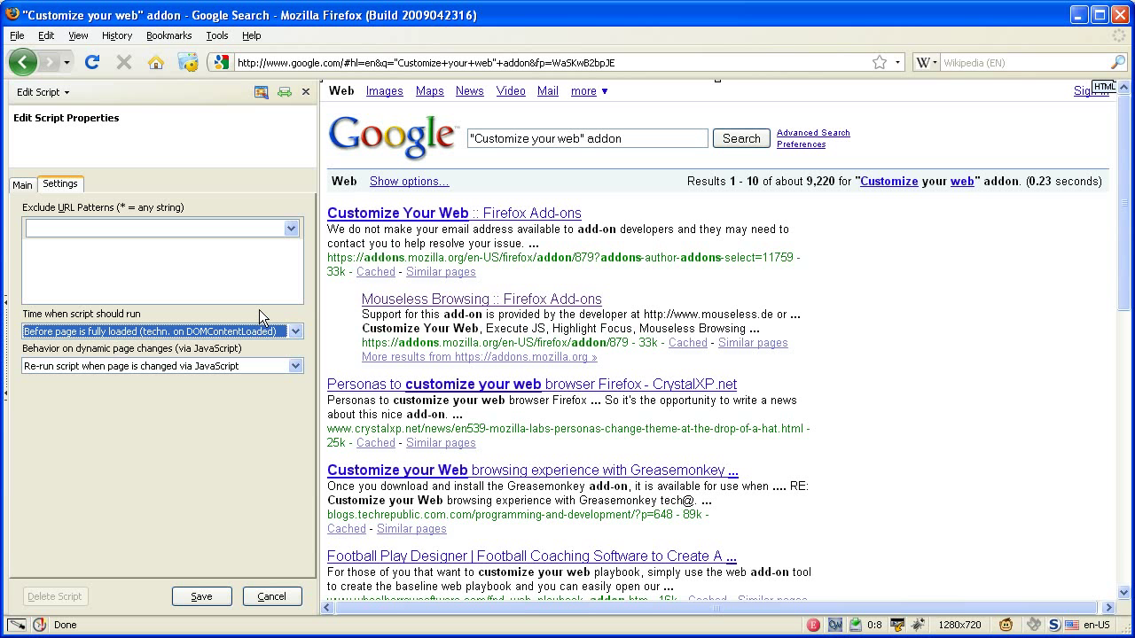
{"action": "mouse_move", "coordinate": [234, 401]}
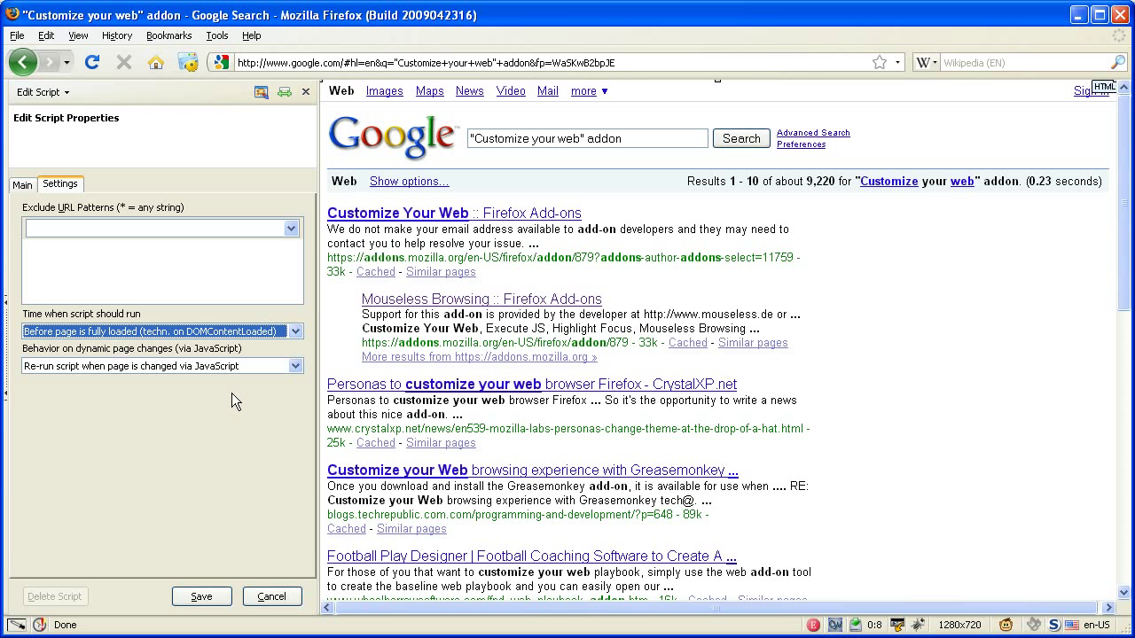
{"action": "mouse_move", "coordinate": [197, 386]}
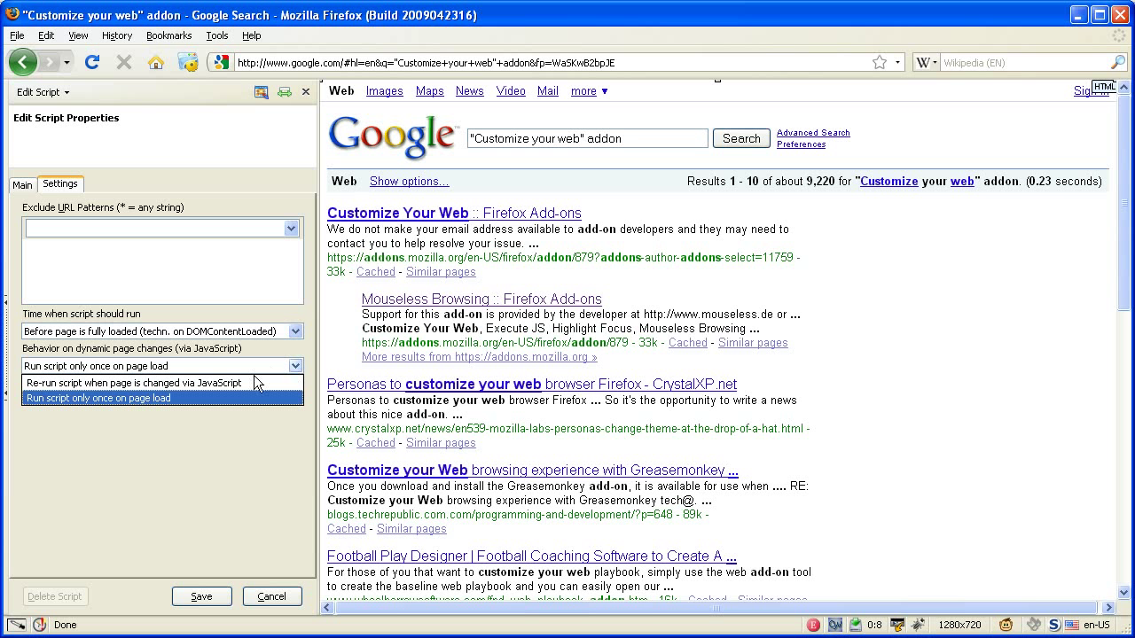
{"action": "left_click", "coordinate": [133, 383]}
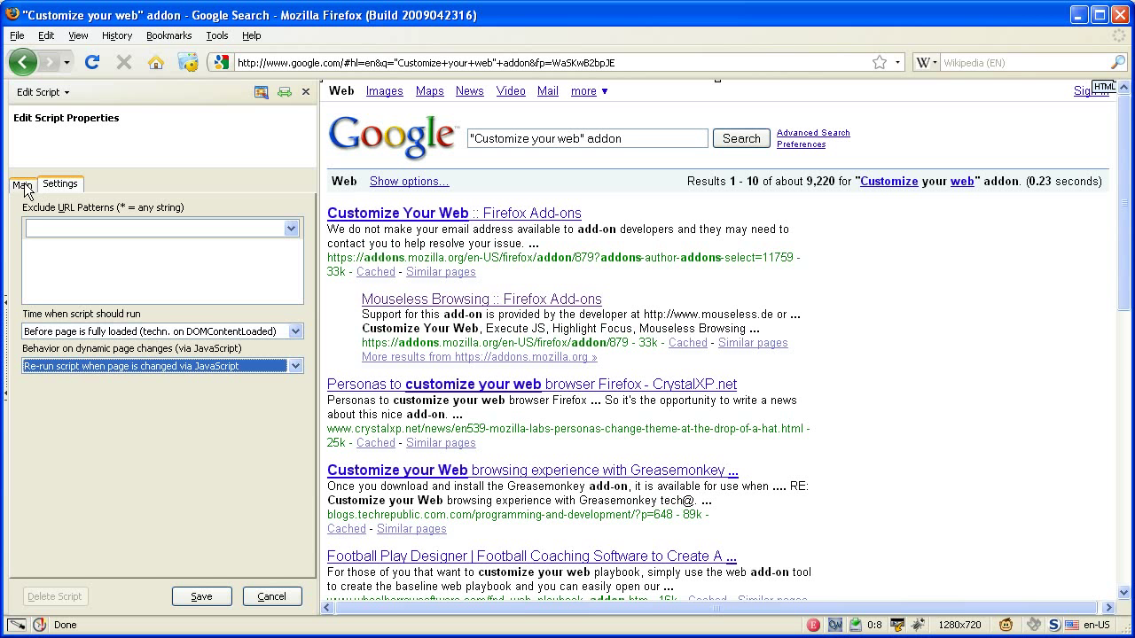
- Return to the Main properties and select the Remove [1] action under Root
{"action": "left_click", "coordinate": [21, 185]}
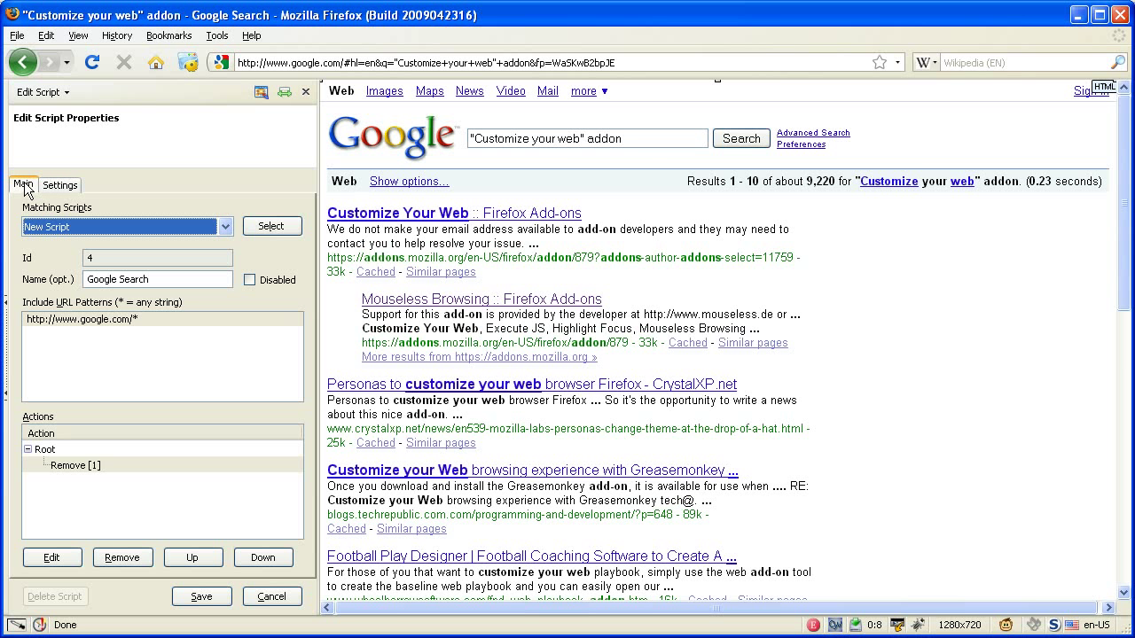
{"action": "mouse_move", "coordinate": [32, 188]}
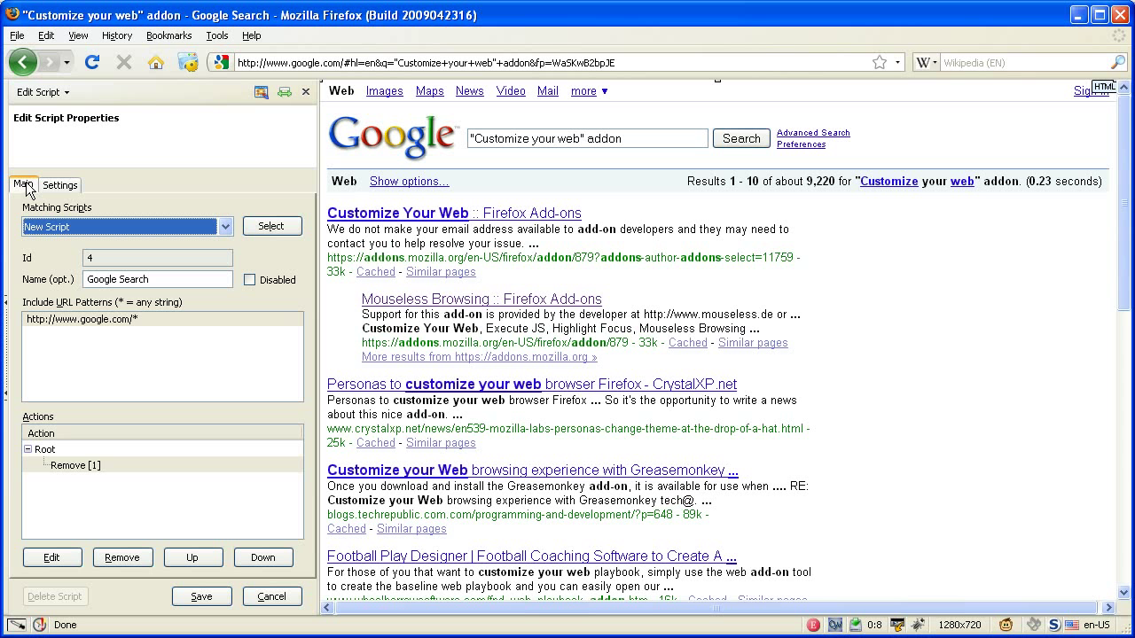
{"action": "left_click", "coordinate": [75, 465]}
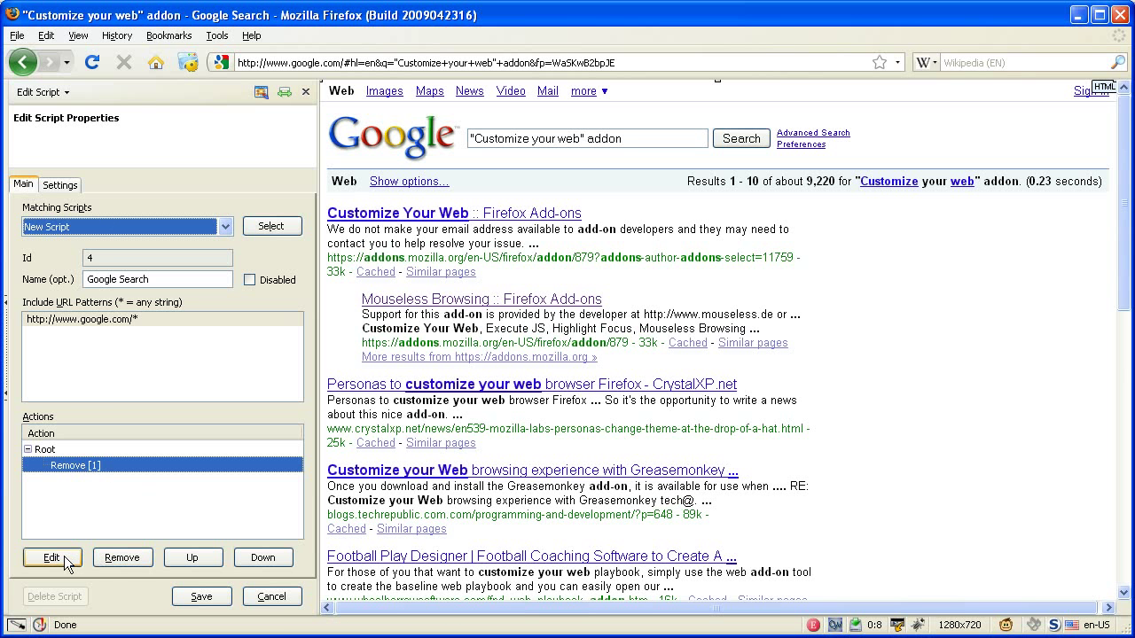
{"action": "left_click", "coordinate": [52, 557]}
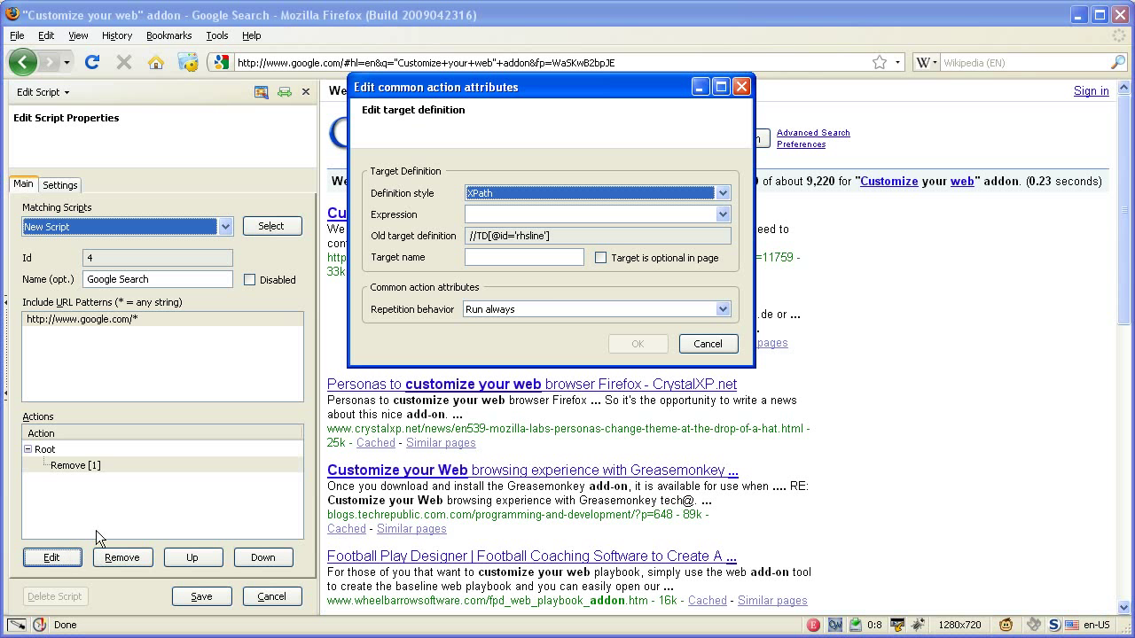
{"action": "mouse_move", "coordinate": [387, 328]}
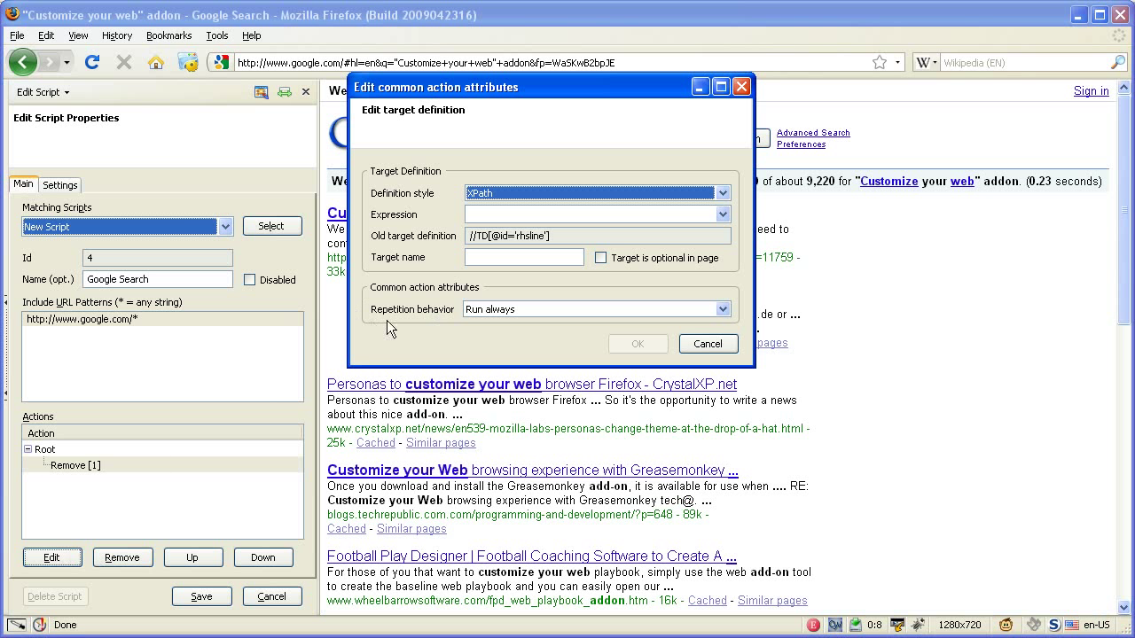
{"action": "mouse_move", "coordinate": [734, 293]}
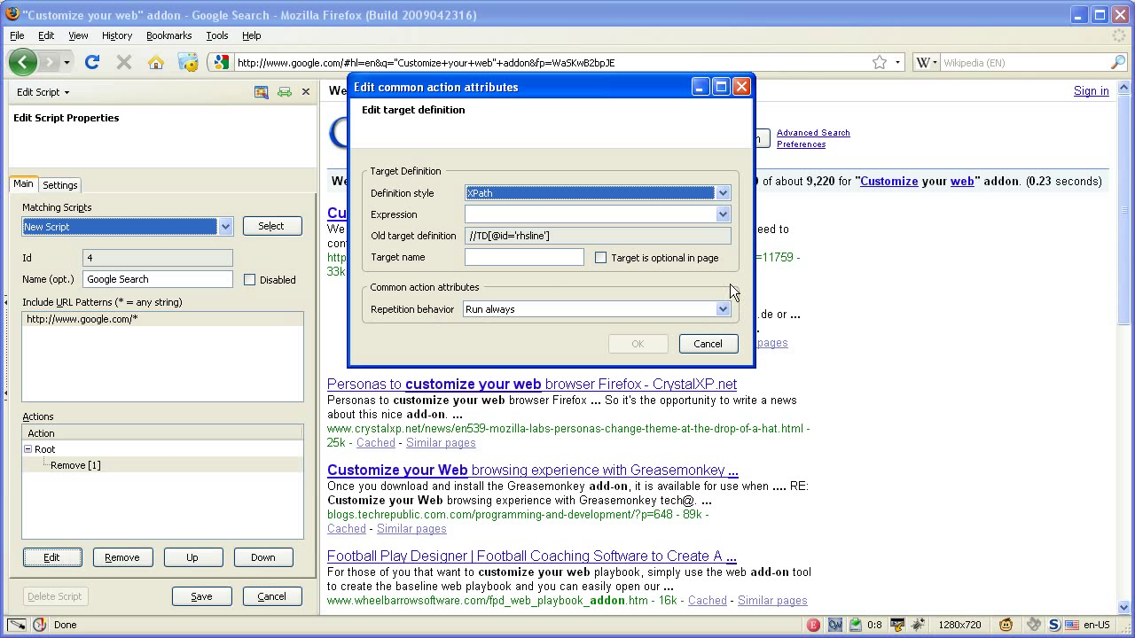
{"action": "mouse_move", "coordinate": [477, 291]}
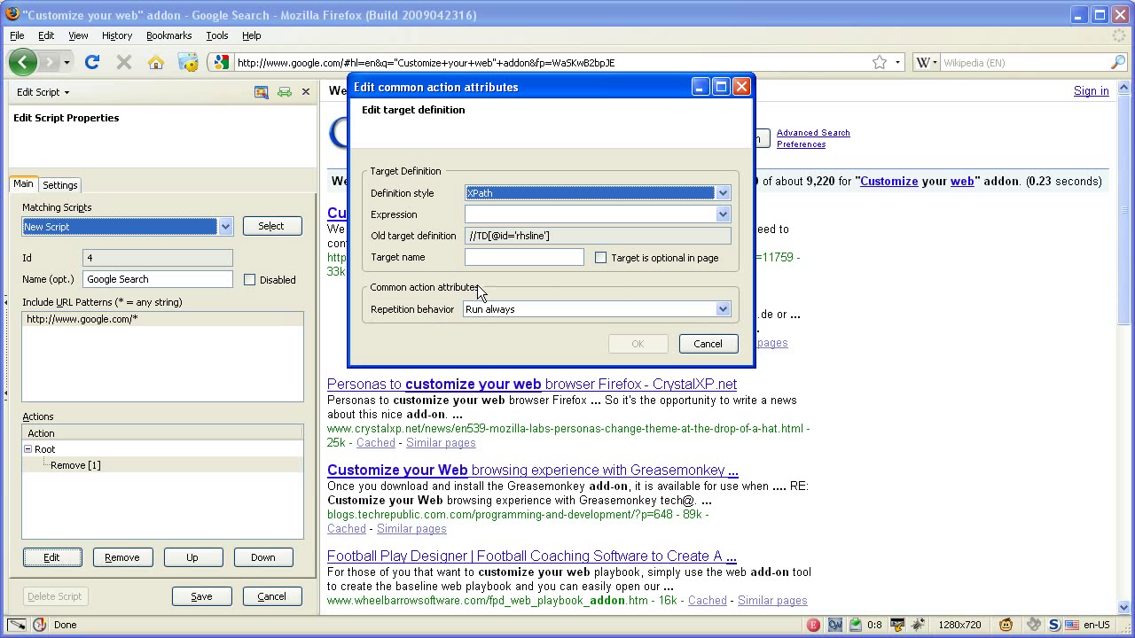
{"action": "mouse_move", "coordinate": [486, 290]}
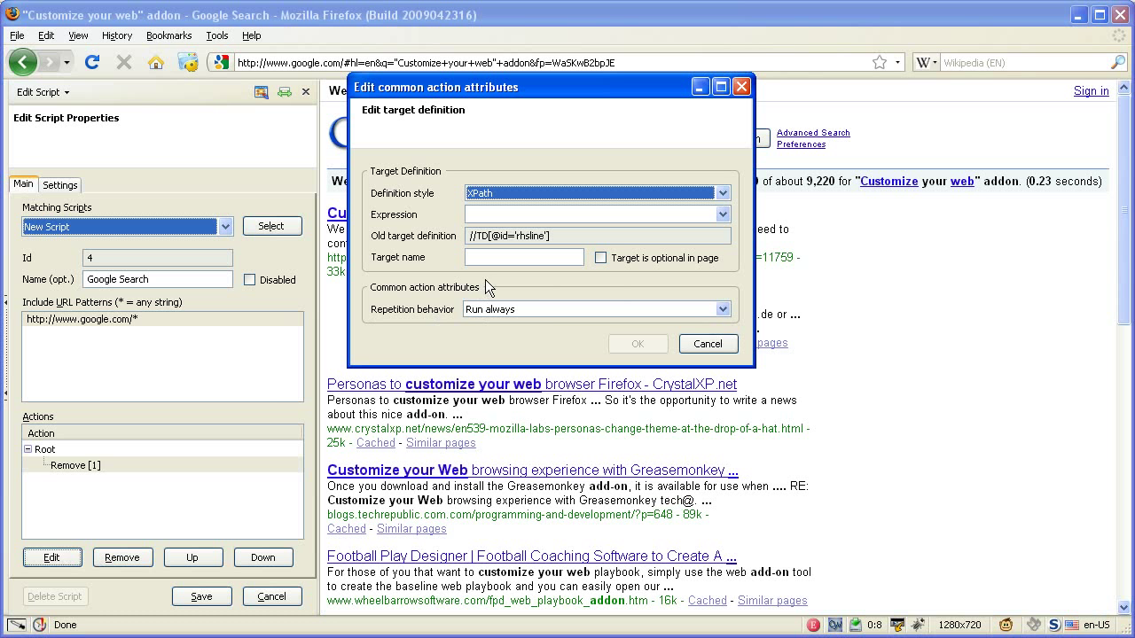
{"action": "mouse_move", "coordinate": [425, 322]}
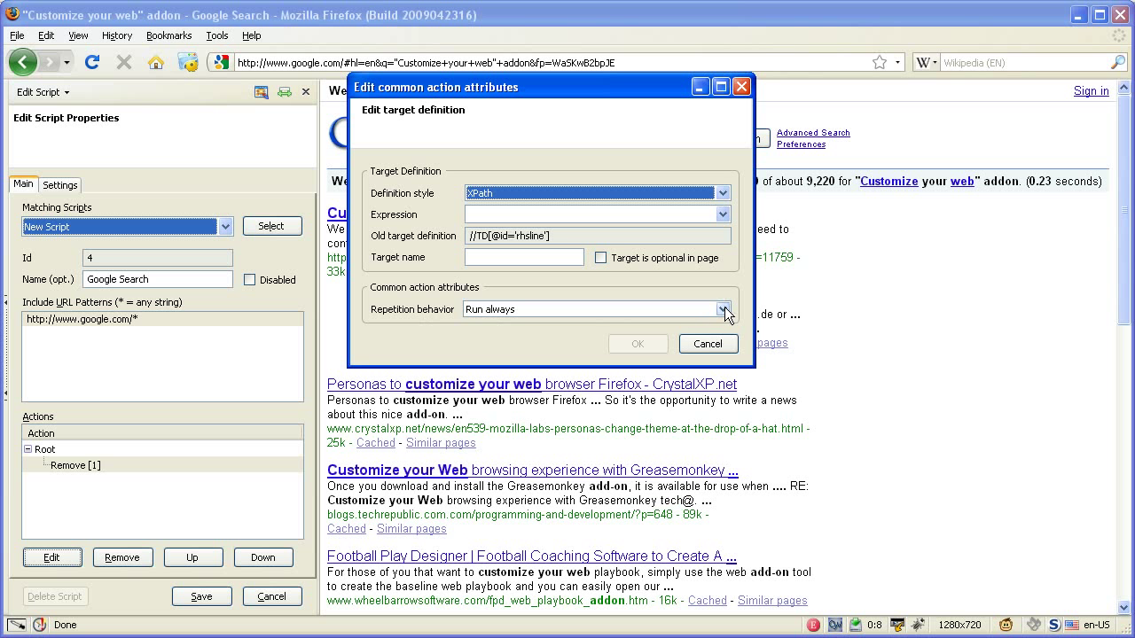
{"action": "left_click", "coordinate": [594, 308]}
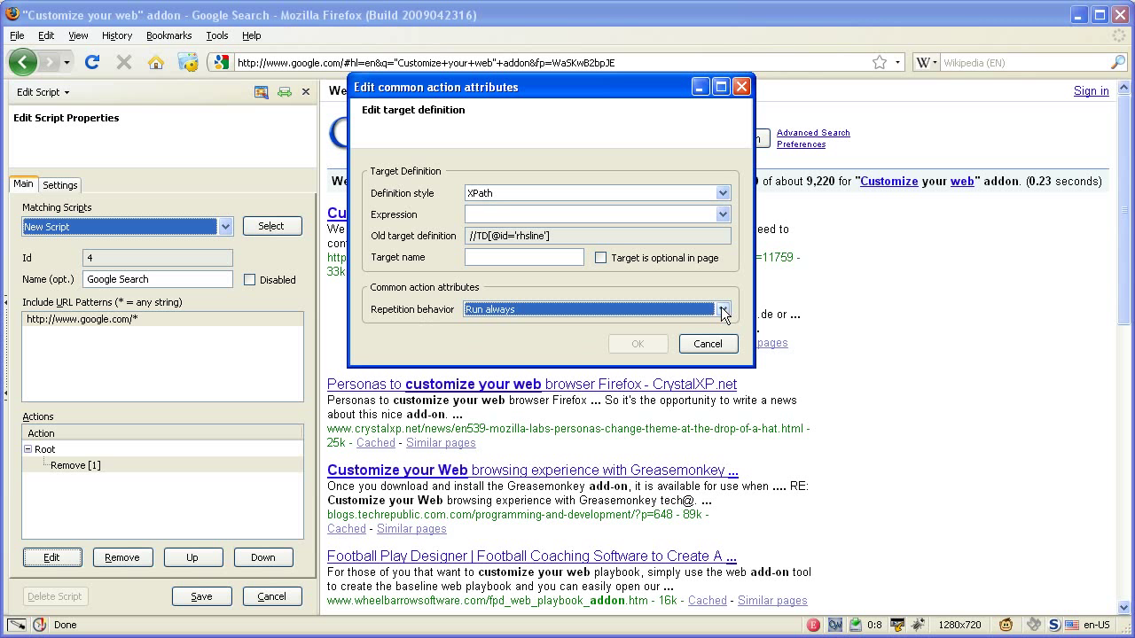
{"action": "left_click", "coordinate": [723, 309]}
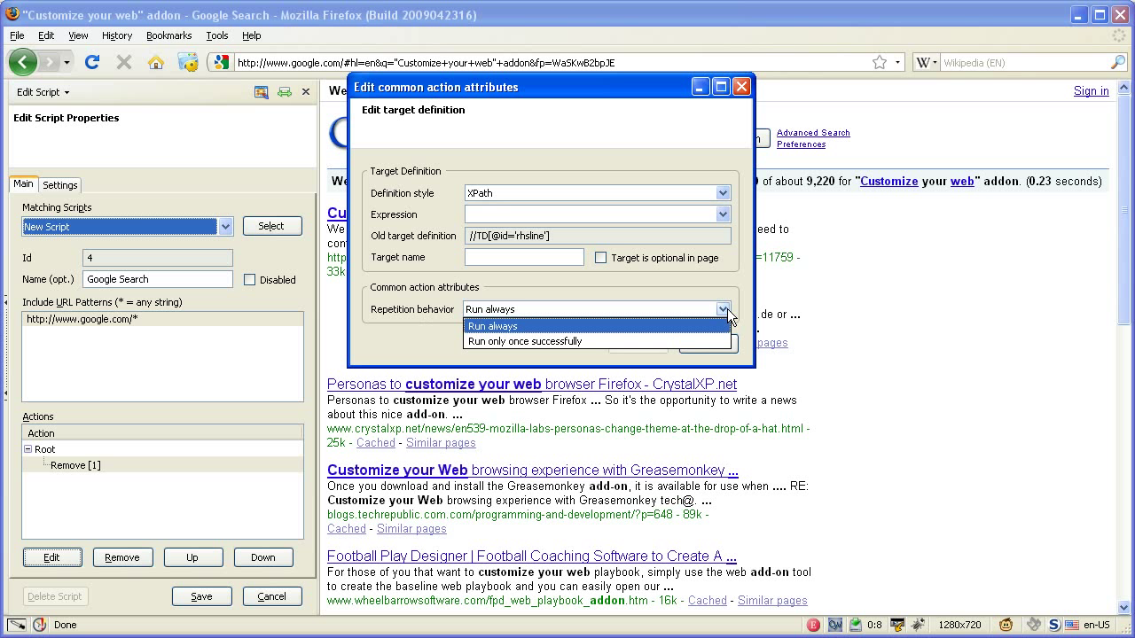
{"action": "left_click", "coordinate": [493, 326]}
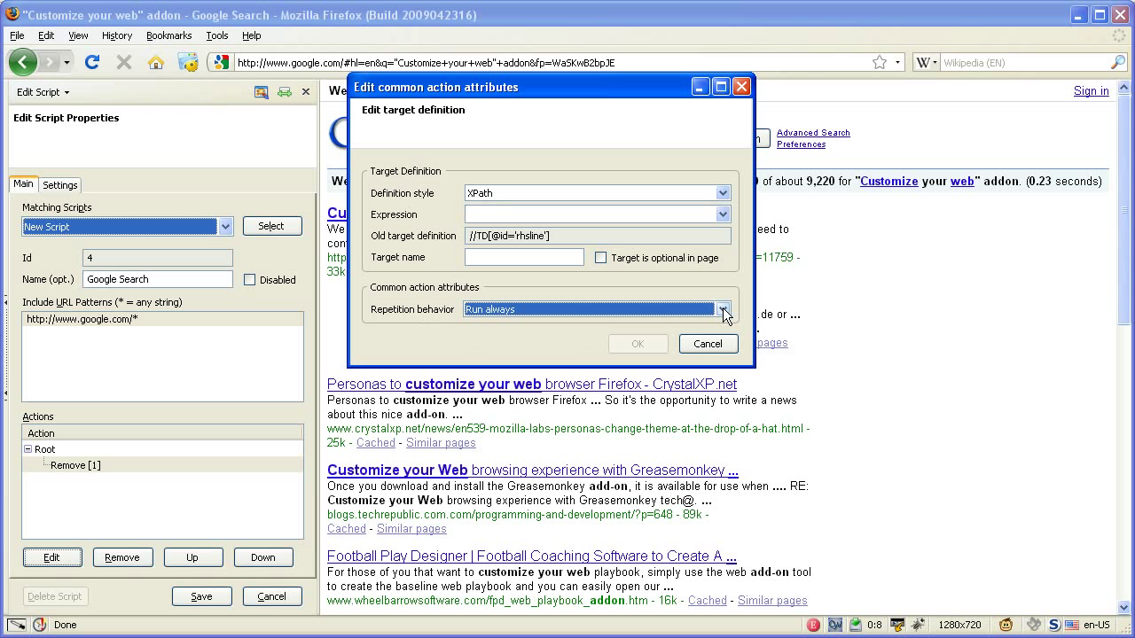
{"action": "left_click", "coordinate": [723, 309]}
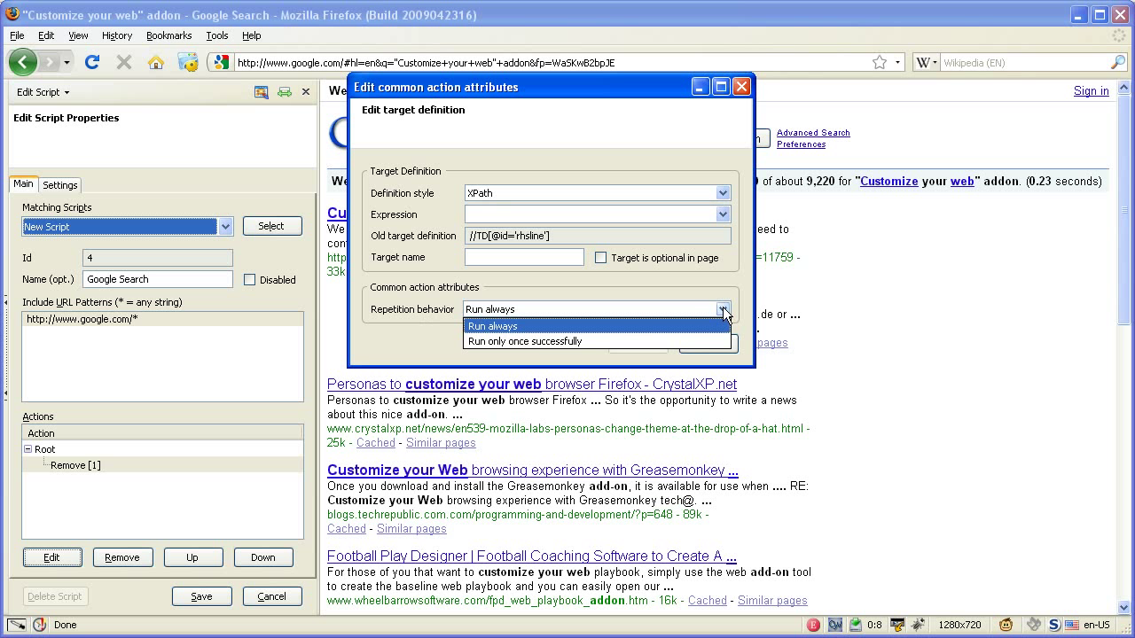
{"action": "left_click", "coordinate": [536, 340]}
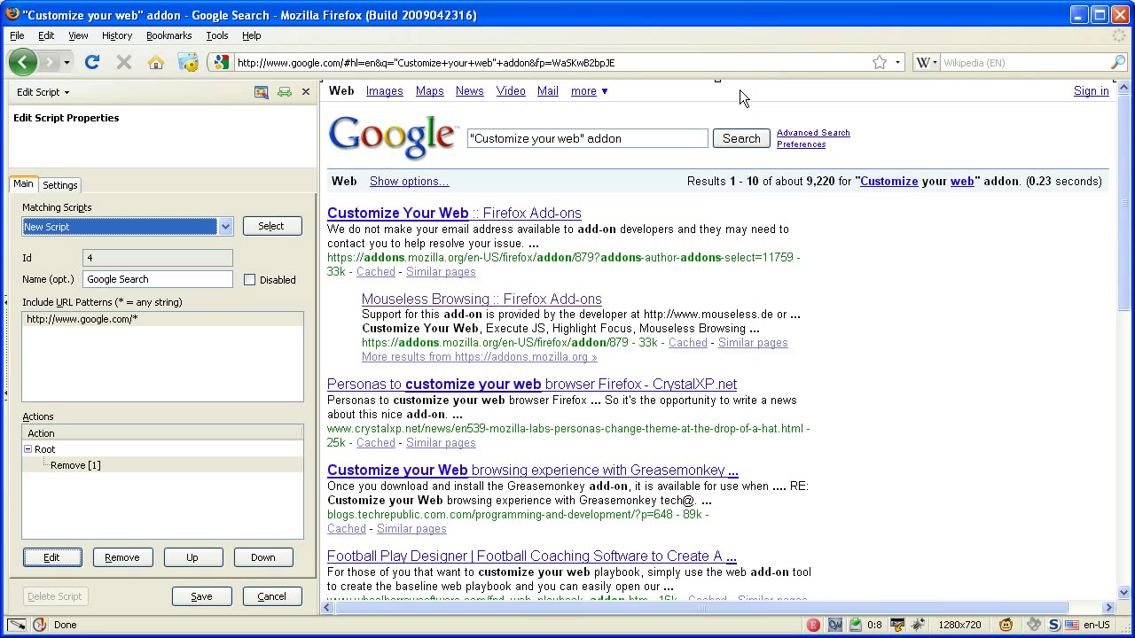
{"action": "mouse_move", "coordinate": [270, 207]}
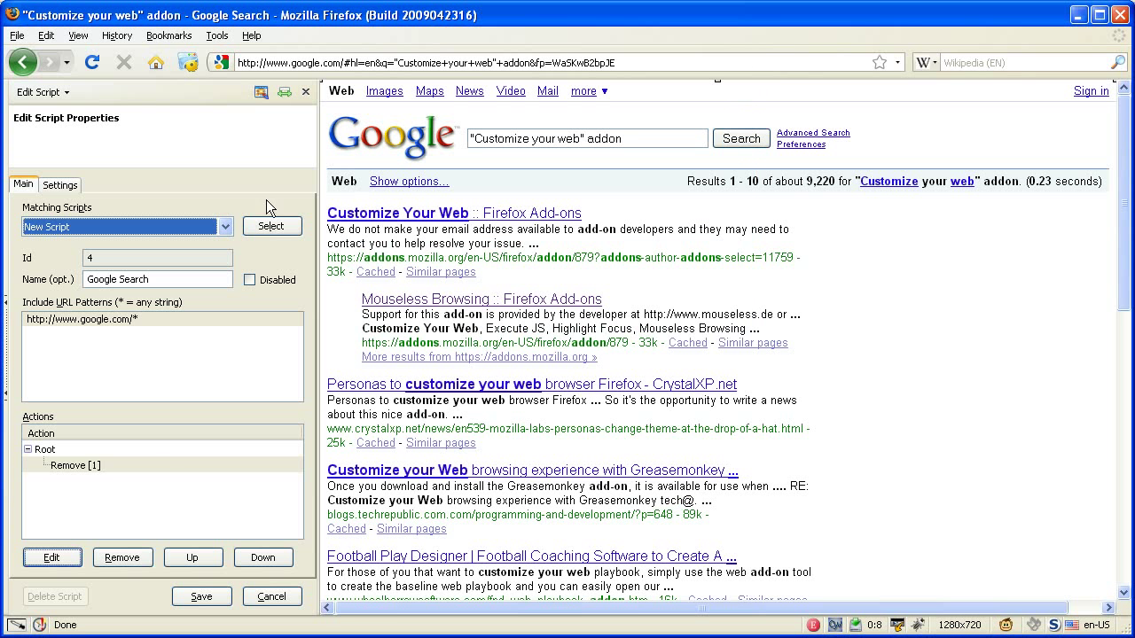
{"action": "mouse_move", "coordinate": [202, 595]}
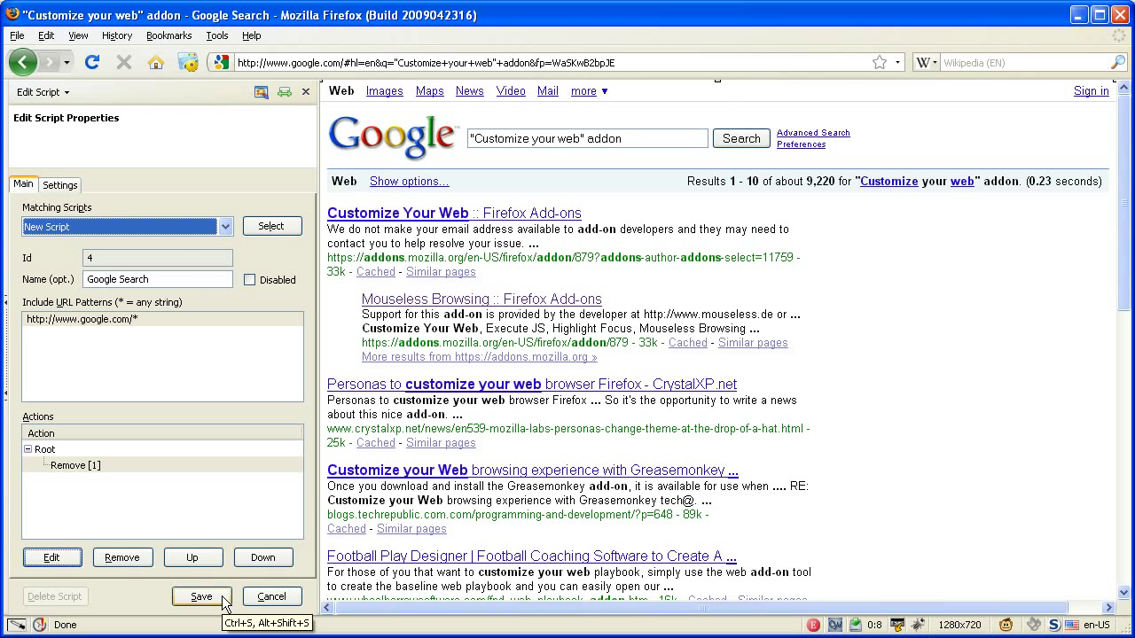
- Save the Google Search script, closing the editor over the Google results page
{"action": "left_click", "coordinate": [202, 596]}
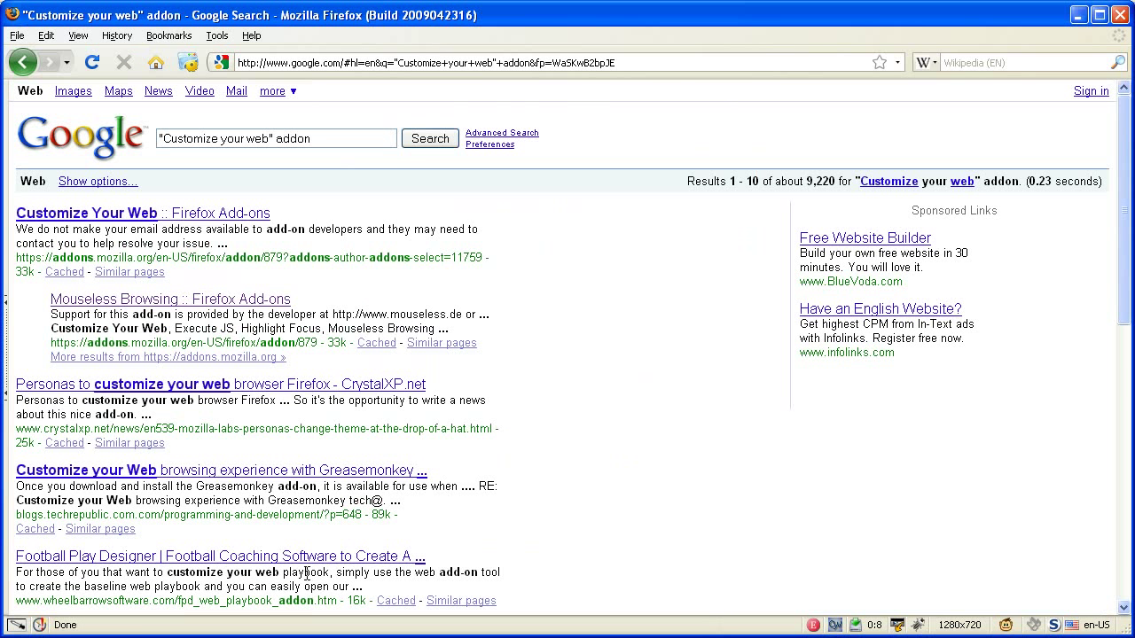